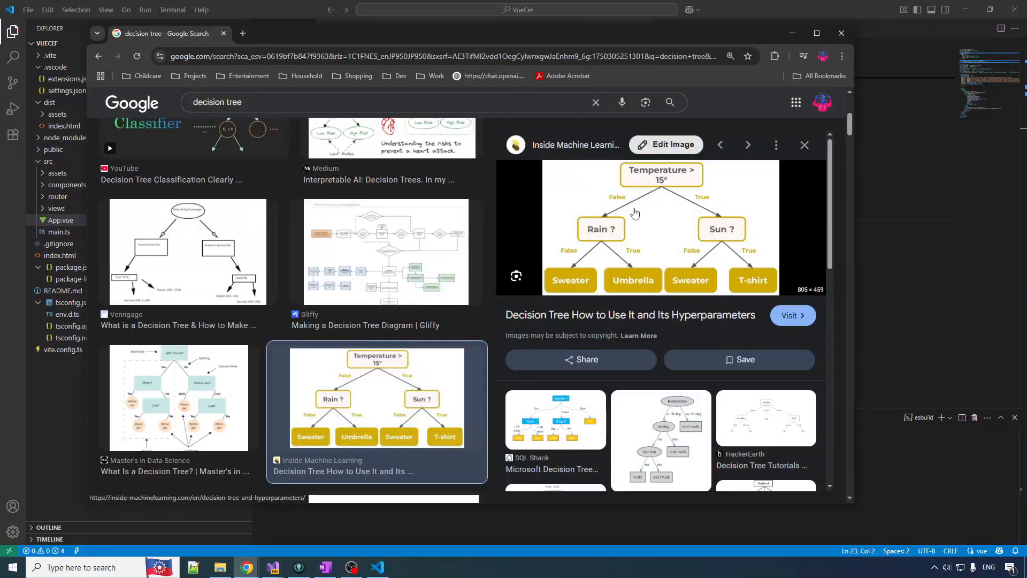
mouse_move(666, 182)
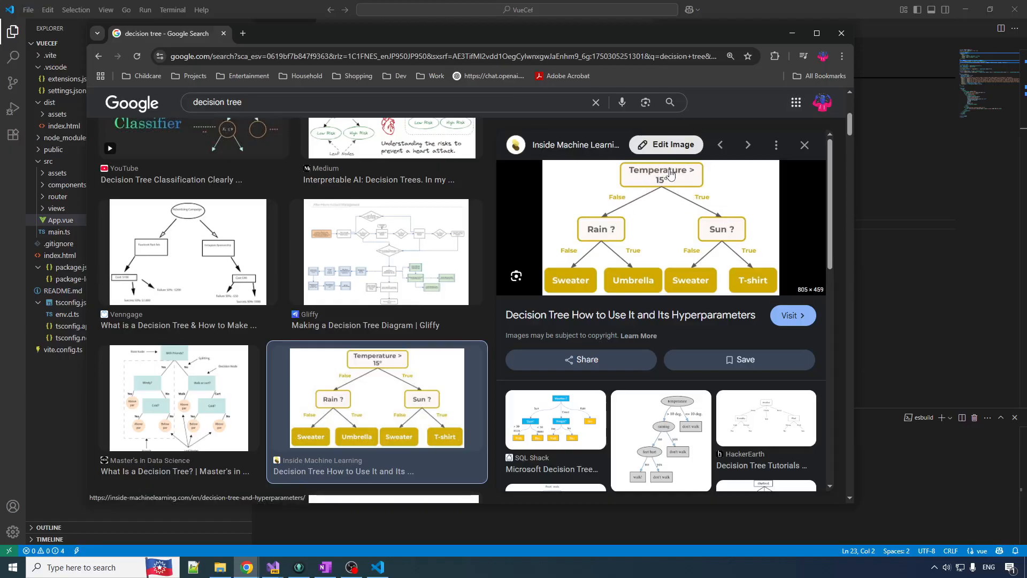
mouse_move(599, 232)
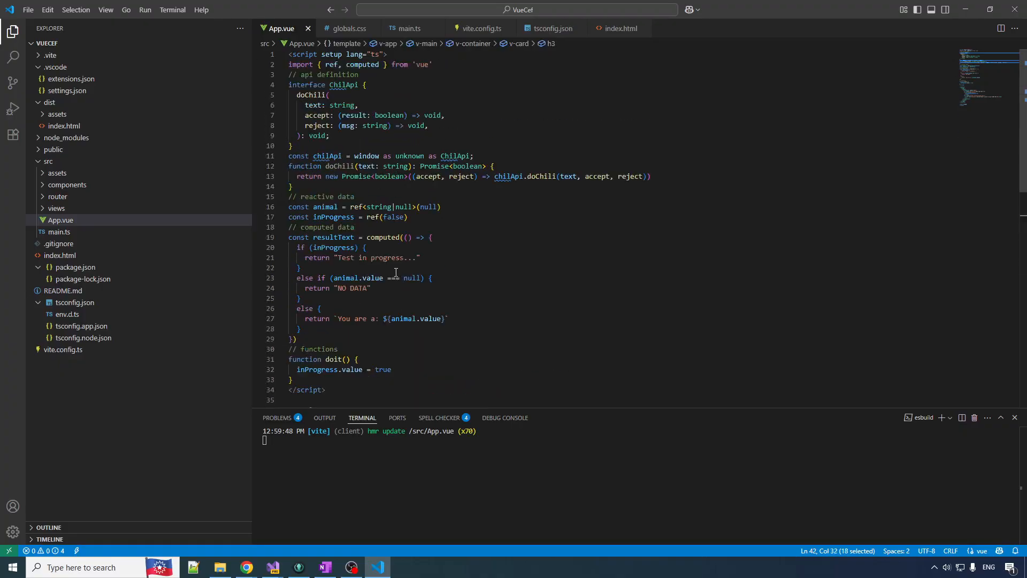
Bind the Animal card text to resultText using inProgress.value and check the app shows NO DATA.
double_click(325, 206)
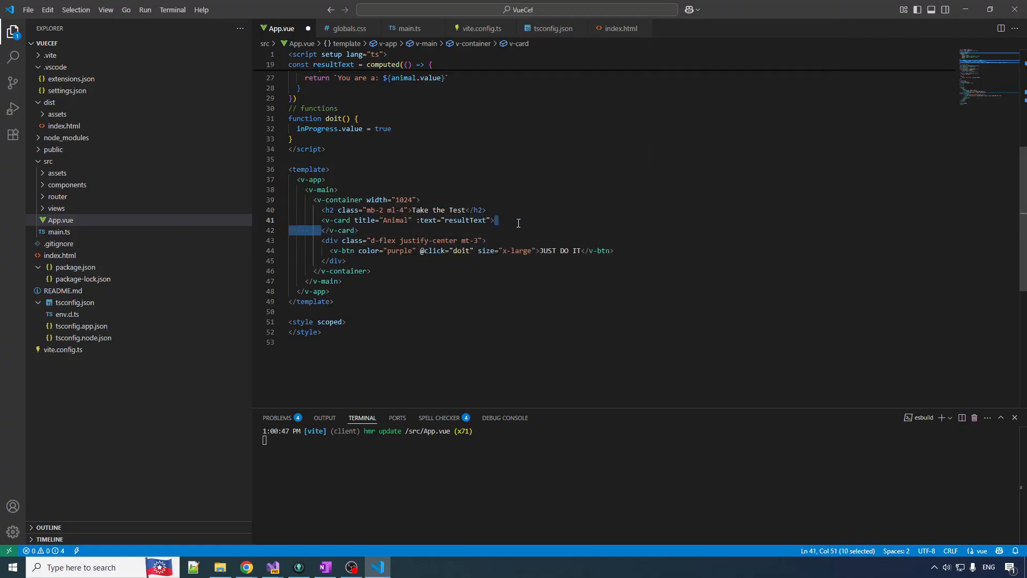
left_click(403, 567)
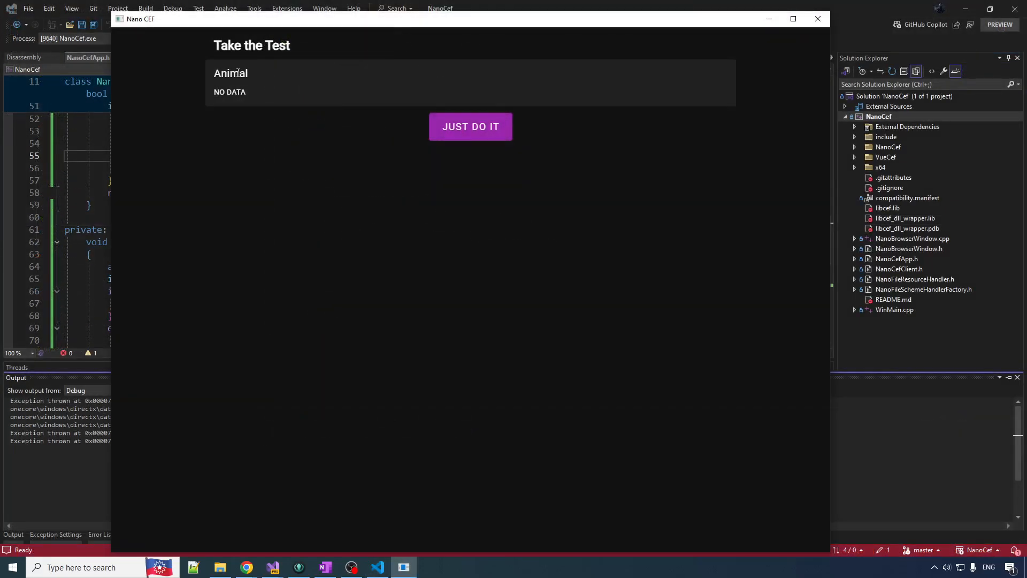
left_click(471, 126)
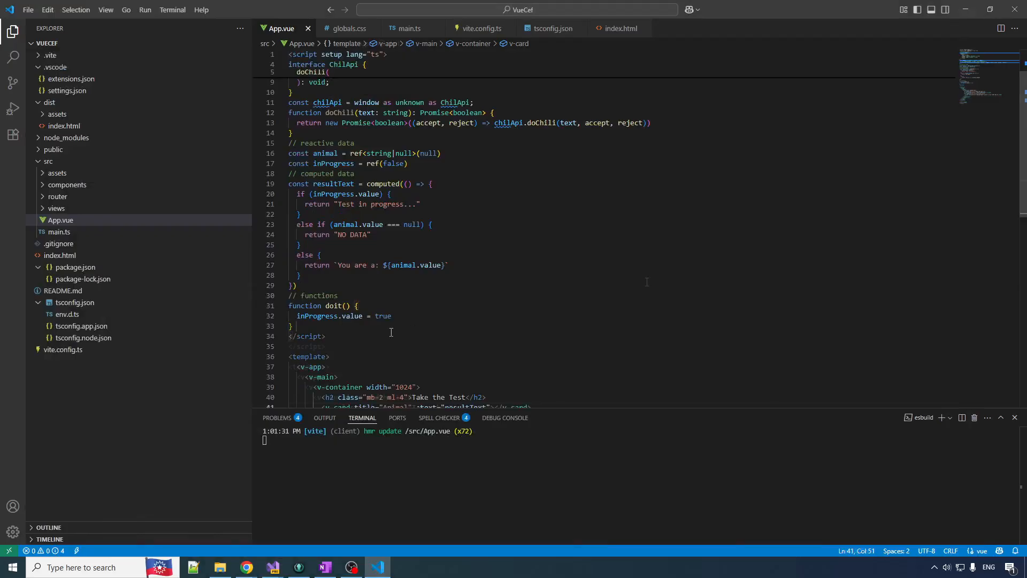
Make doit call doChili("Do you live in water?") and set animal to "fish" if yes, "bear" otherwise.
type("doChili(\"Do you live")
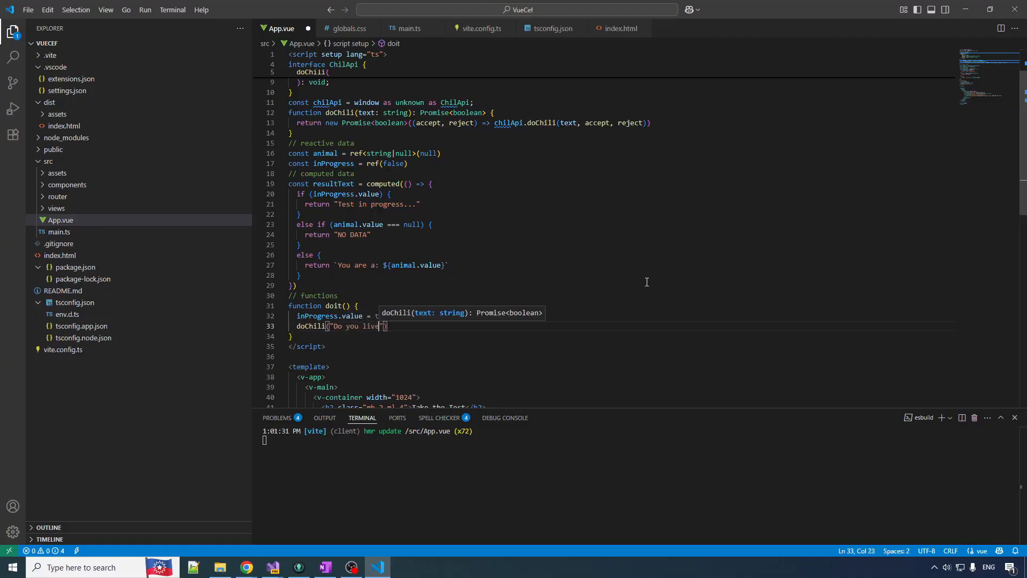
type("in water?")
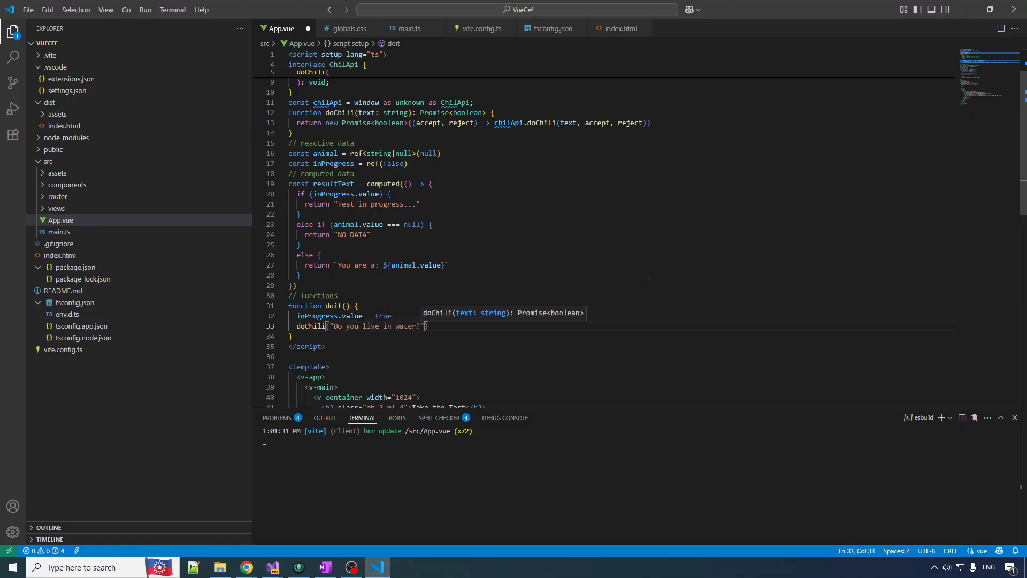
type(".then((yes) => {")
type("return")
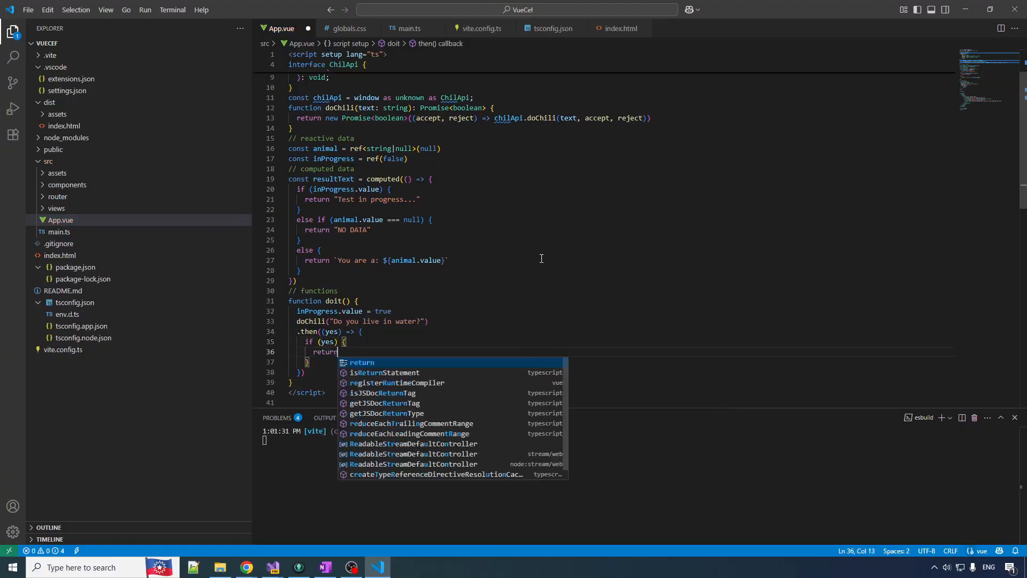
type("animal.value =")
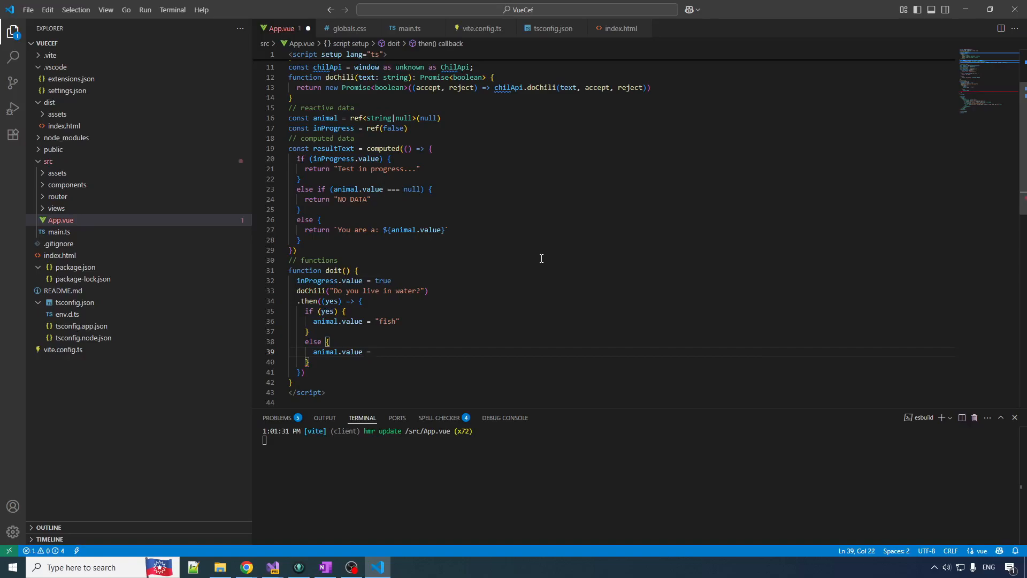
type("\"bear\"")
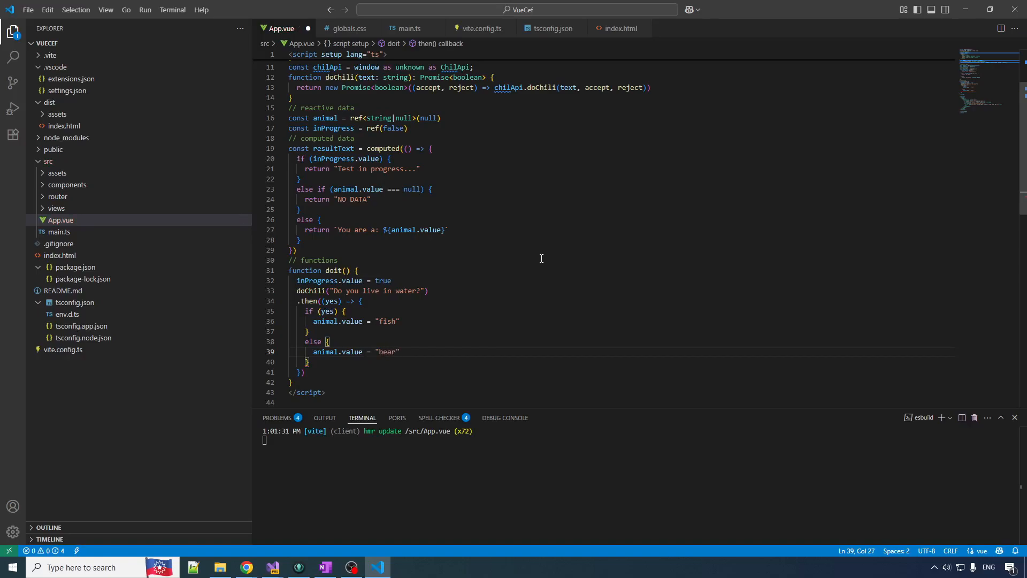
type(".fin")
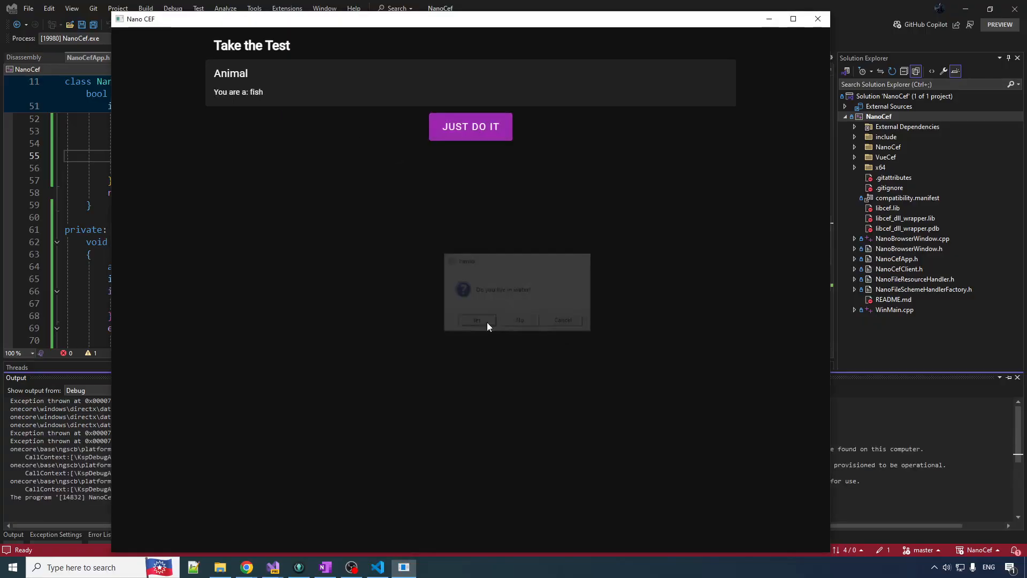
Run the quiz answering Yes to get fish, then rerun and answer No to get bear.
left_click(476, 320)
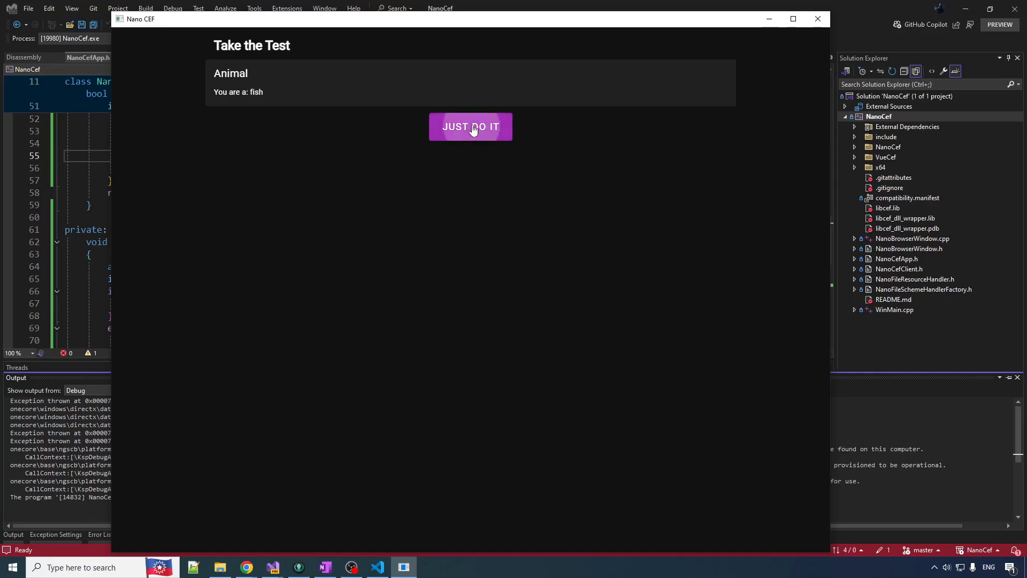
left_click(470, 126)
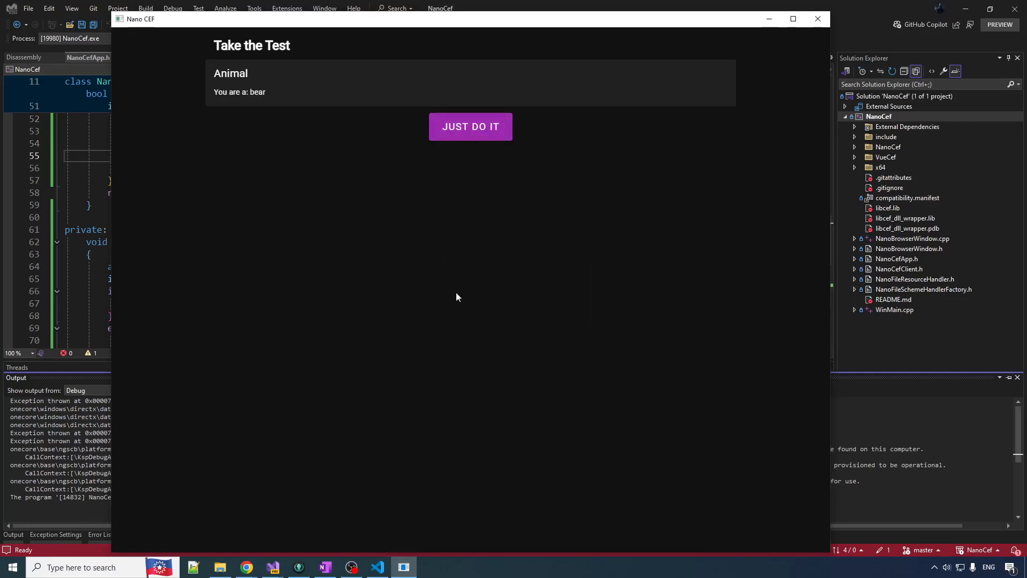
left_click(377, 567)
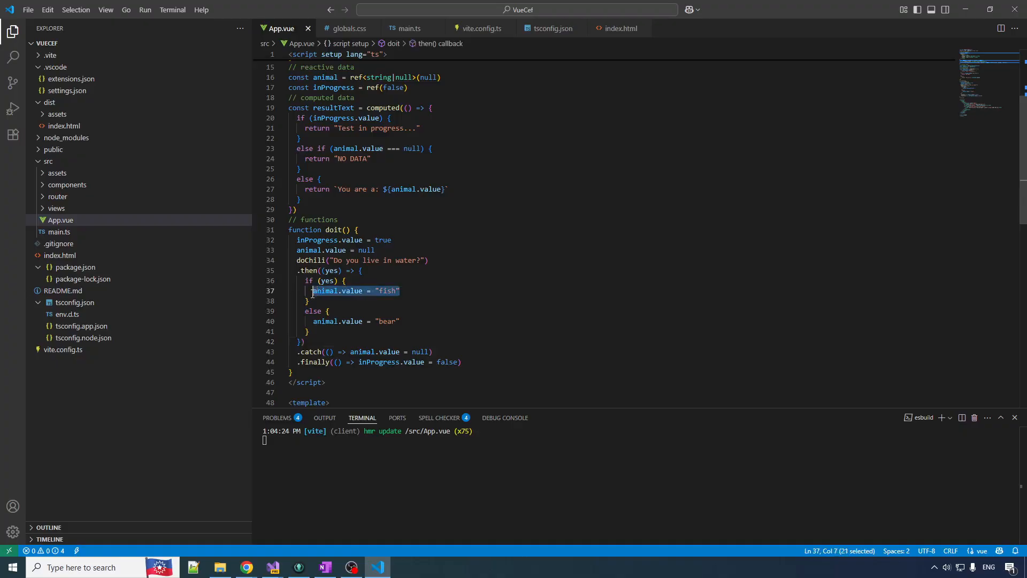
Replace fish/bear with nested doChili questions about gills (trout/dolphin) and being a mammal, then save.
key("Delete")
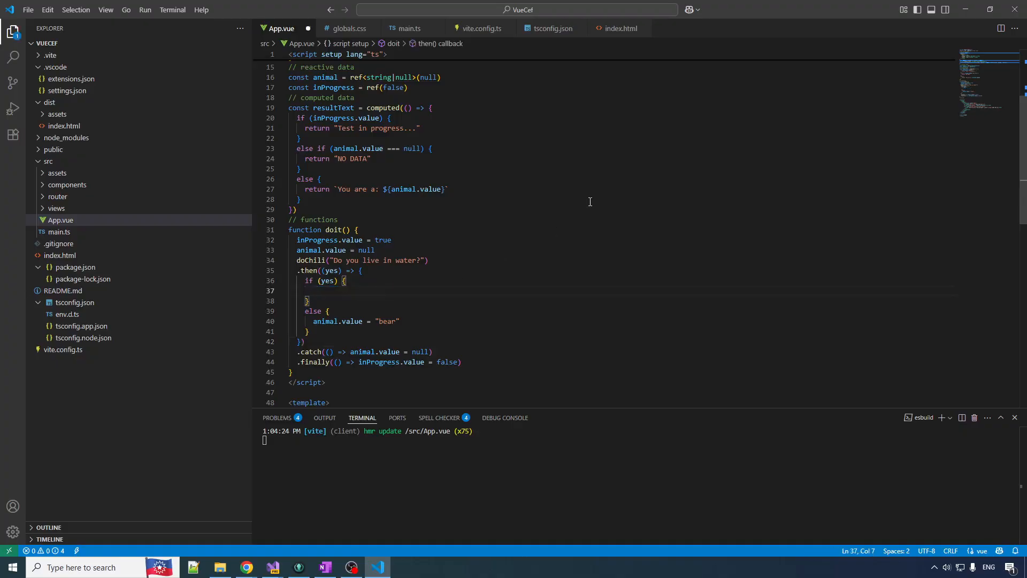
type("doChili(\"Do you breathe with gills?\")")
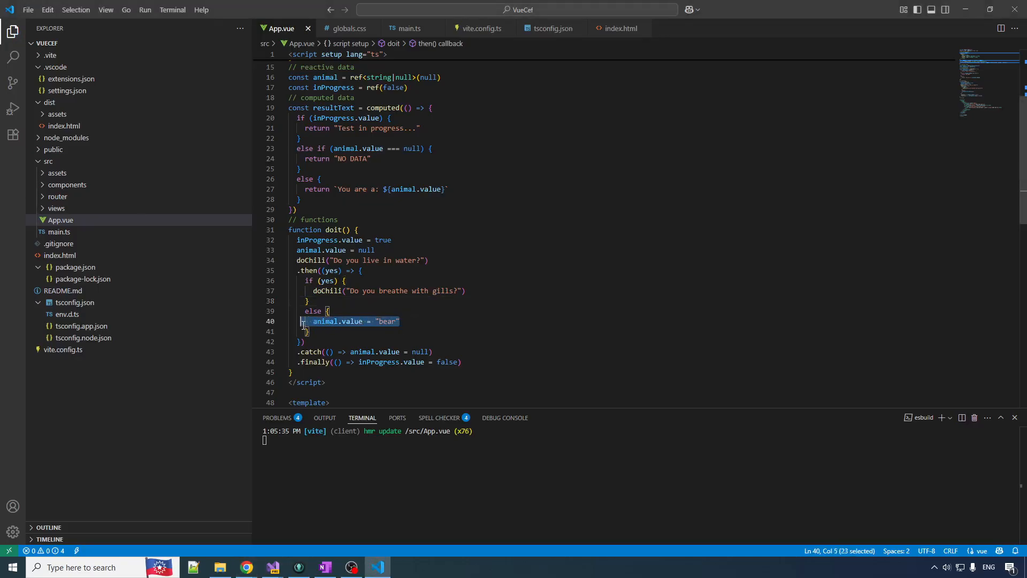
type("doChili(\"Are you a mammal?")
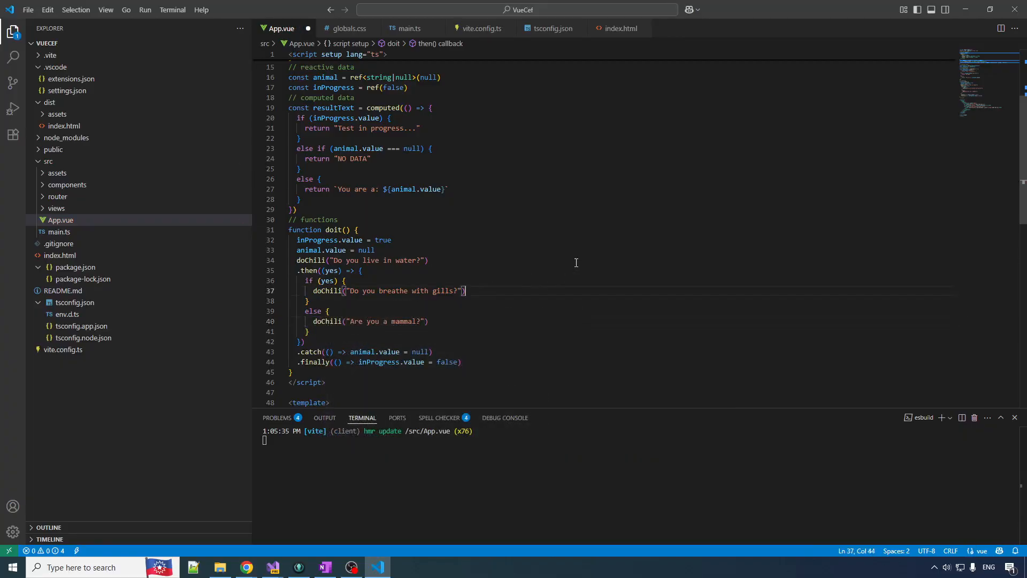
type(".then((yes) => {")
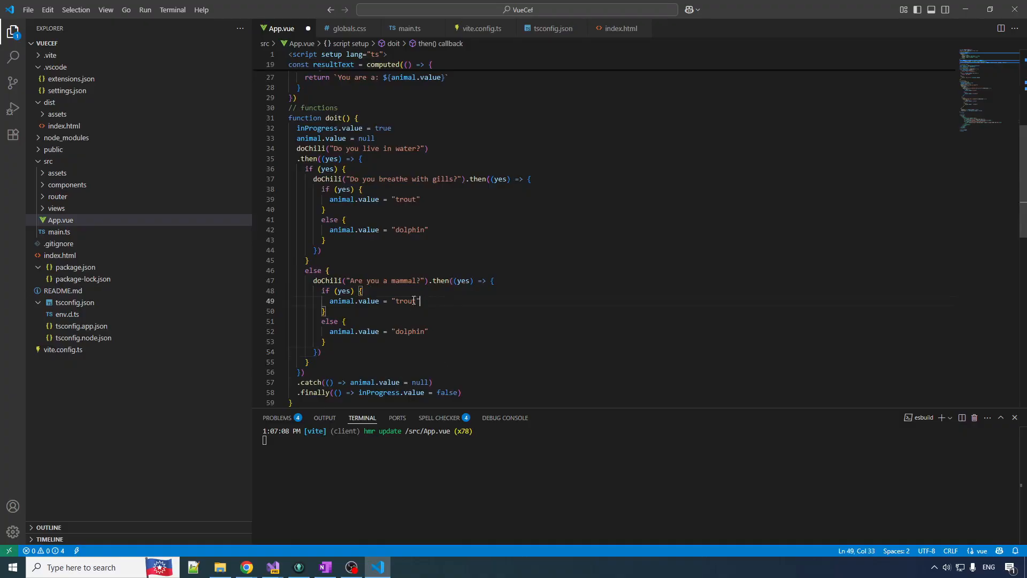
double_click(405, 301)
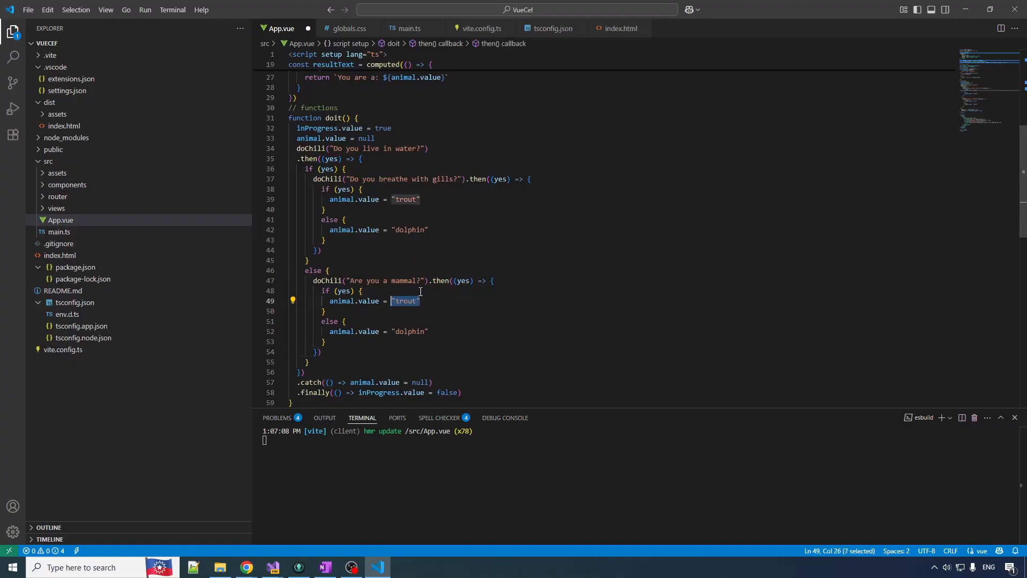
mouse_move(467, 259)
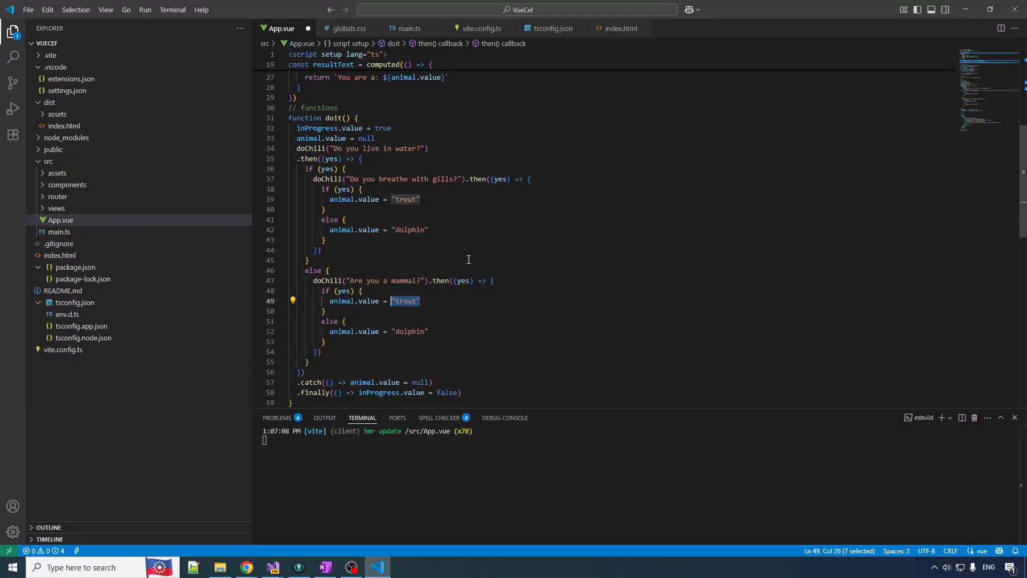
key("Delete")
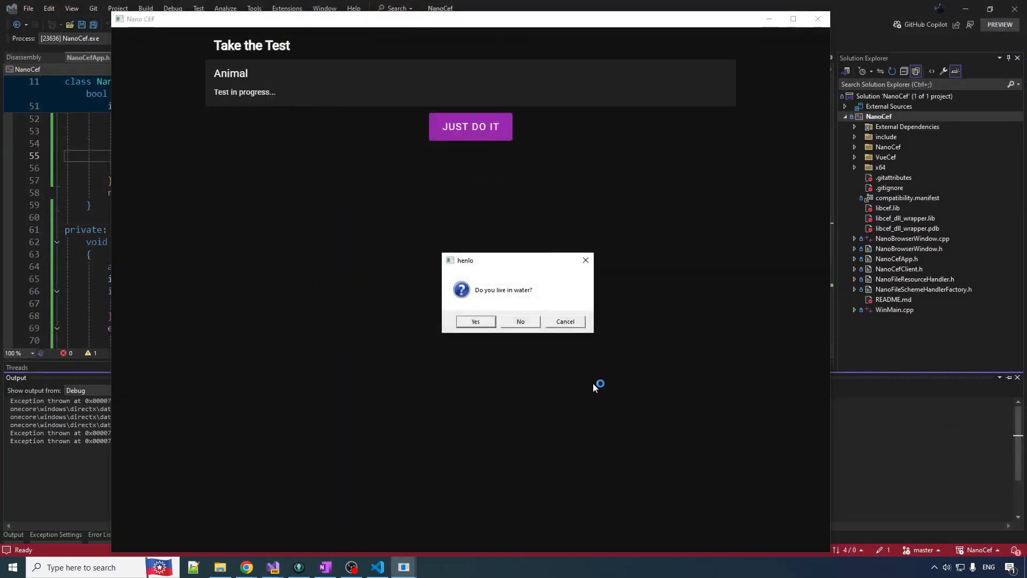
Answer Yes to living in water and No to gills so the card reads dolphin.
left_click(475, 322)
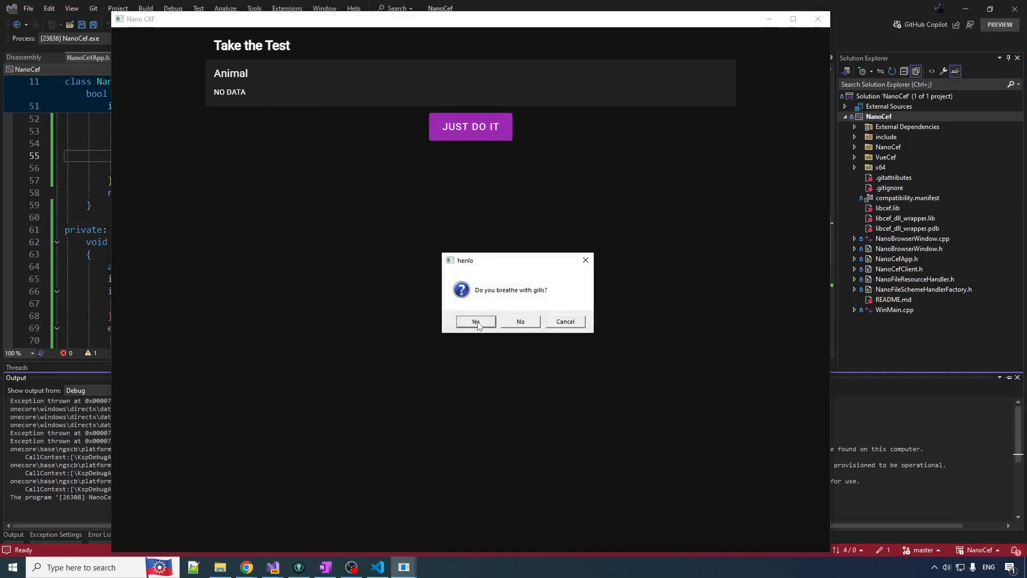
mouse_move(360, 185)
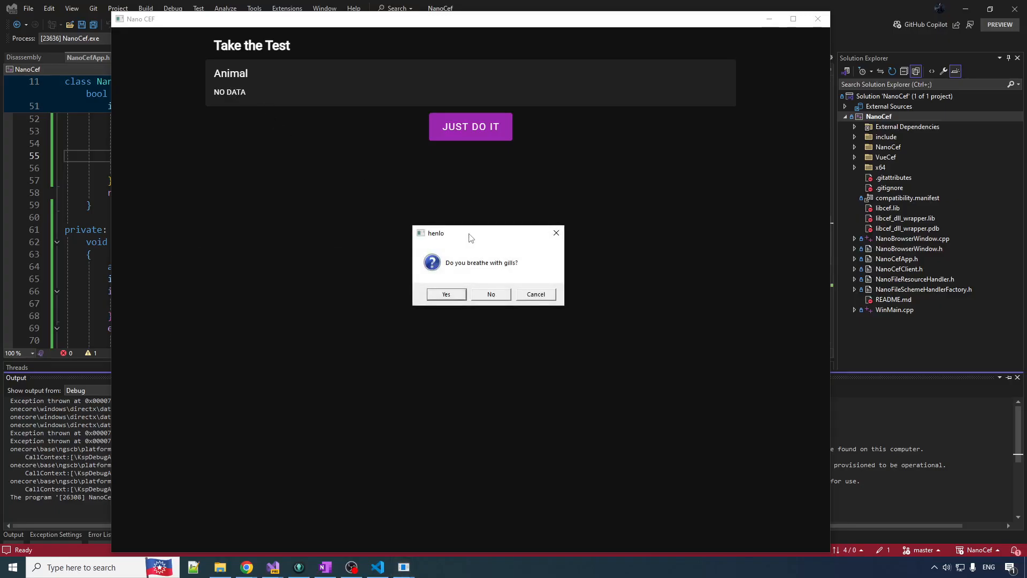
mouse_move(511, 270)
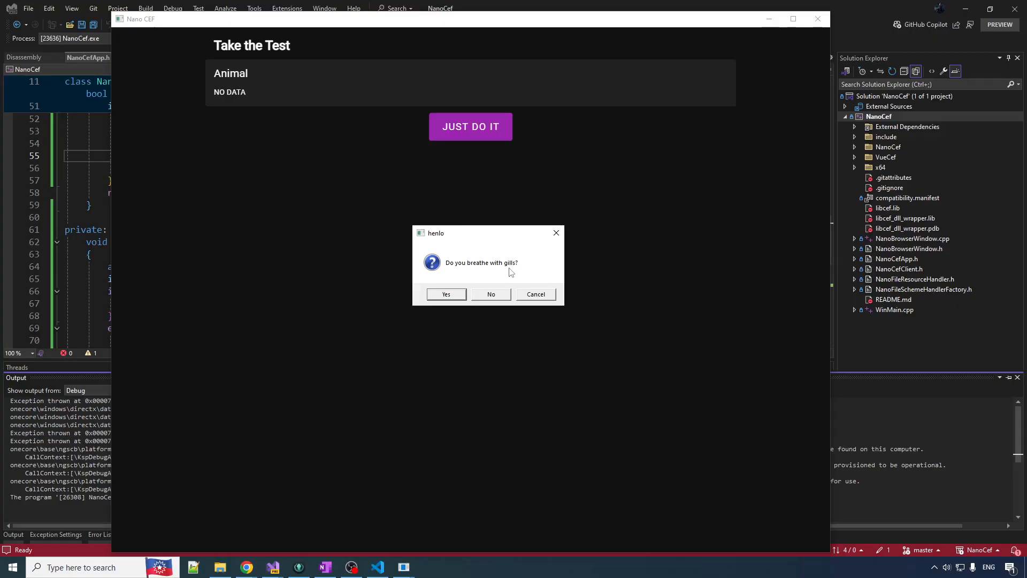
left_click(445, 294)
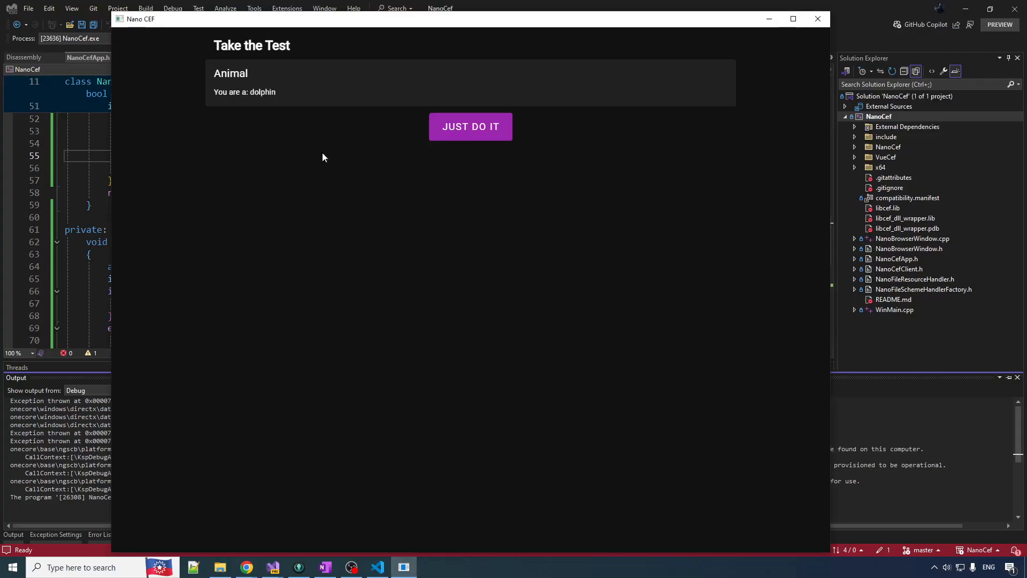
mouse_move(208, 109)
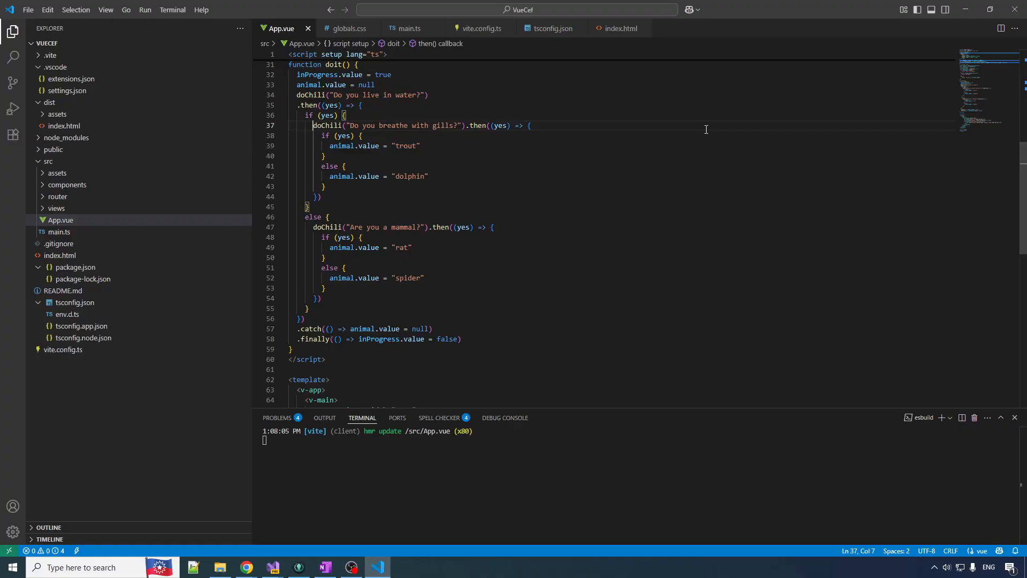
Return the nested doChili prompts and delete the .catch handler that reset animal to null.
type("return")
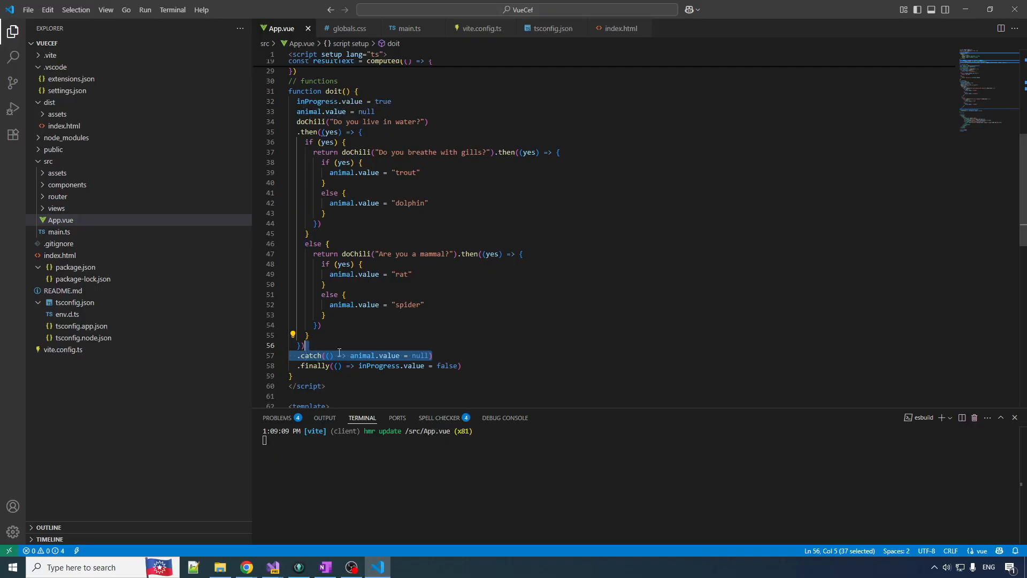
key("Delete")
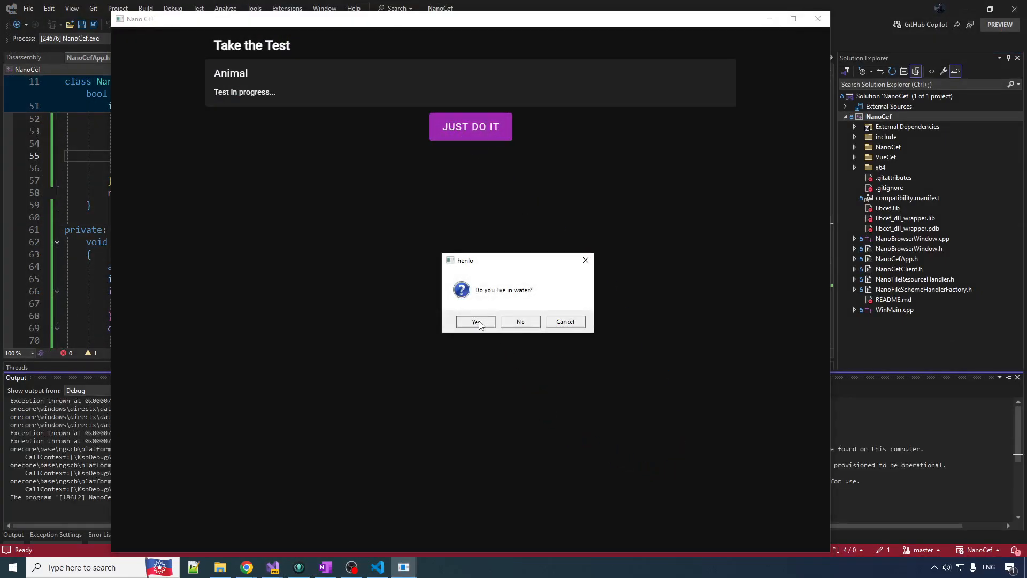
Run the quiz to get trout, cancel later runs on the water and mammal questions, then close the app.
left_click(474, 322)
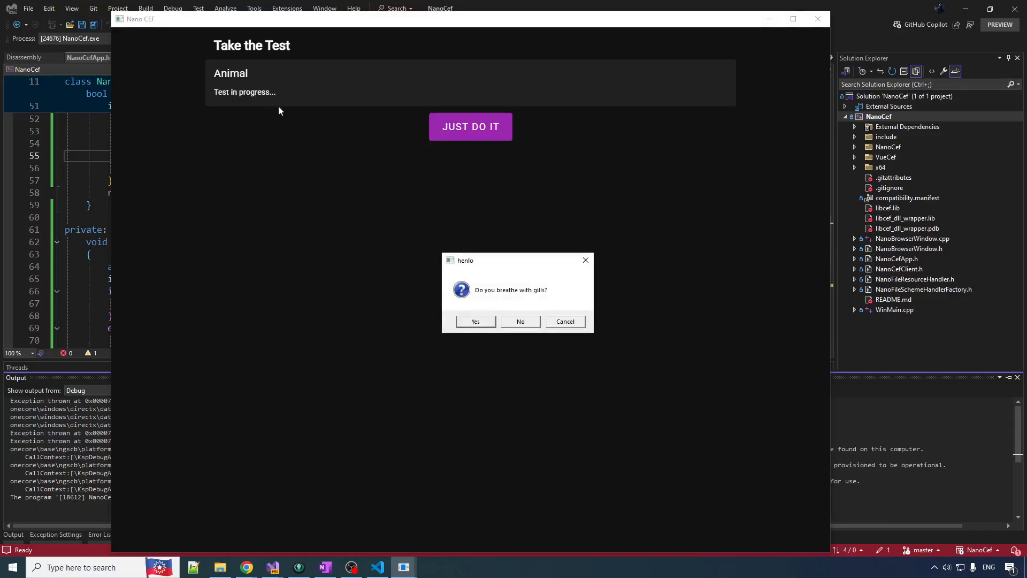
left_click(475, 321)
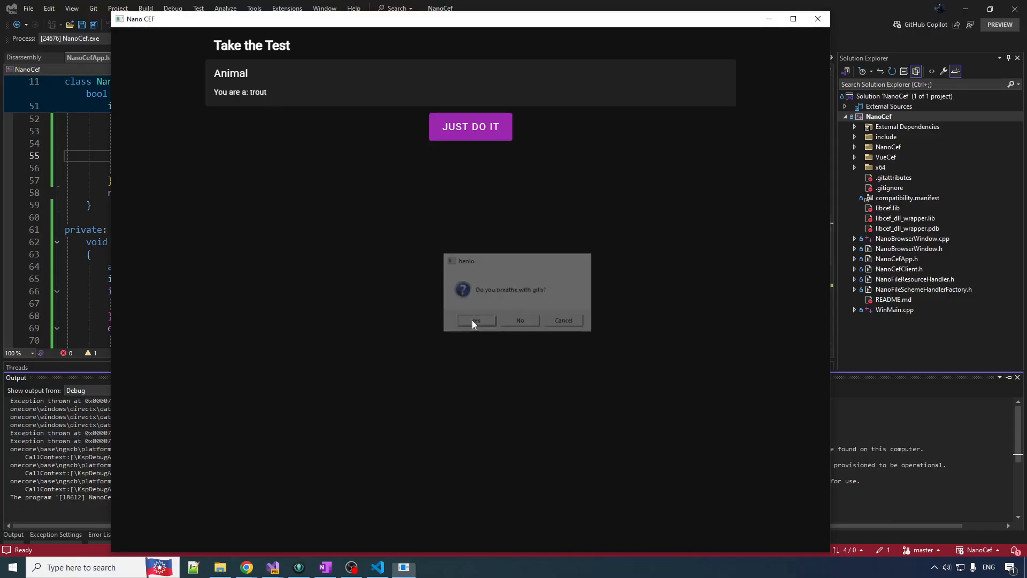
left_click(474, 320)
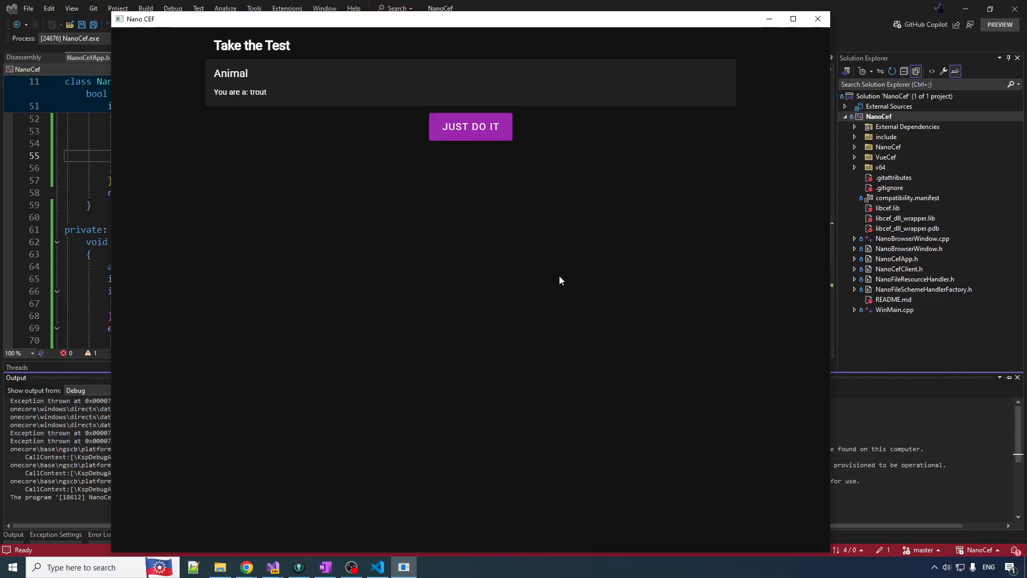
left_click(470, 126)
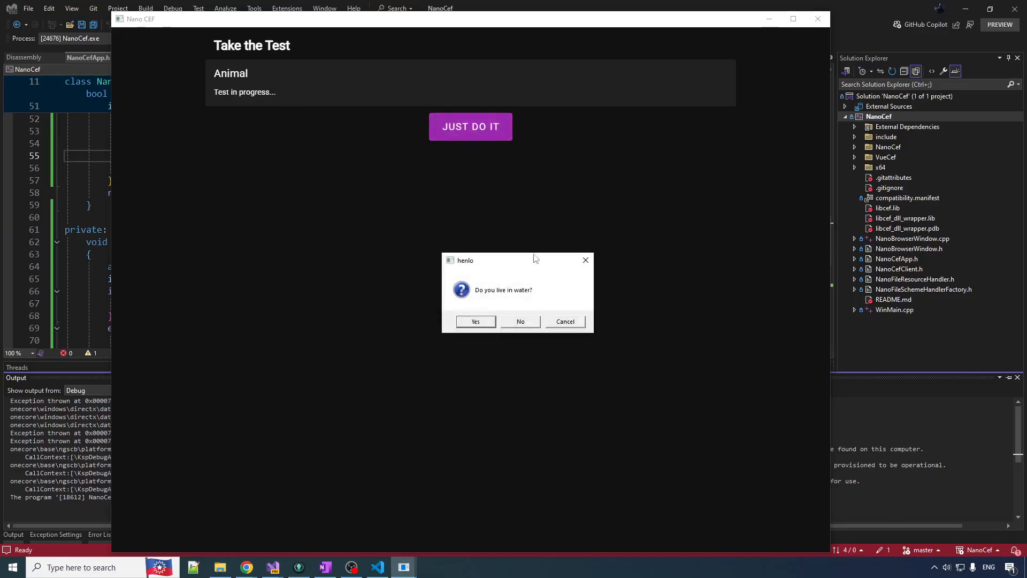
left_click(520, 321)
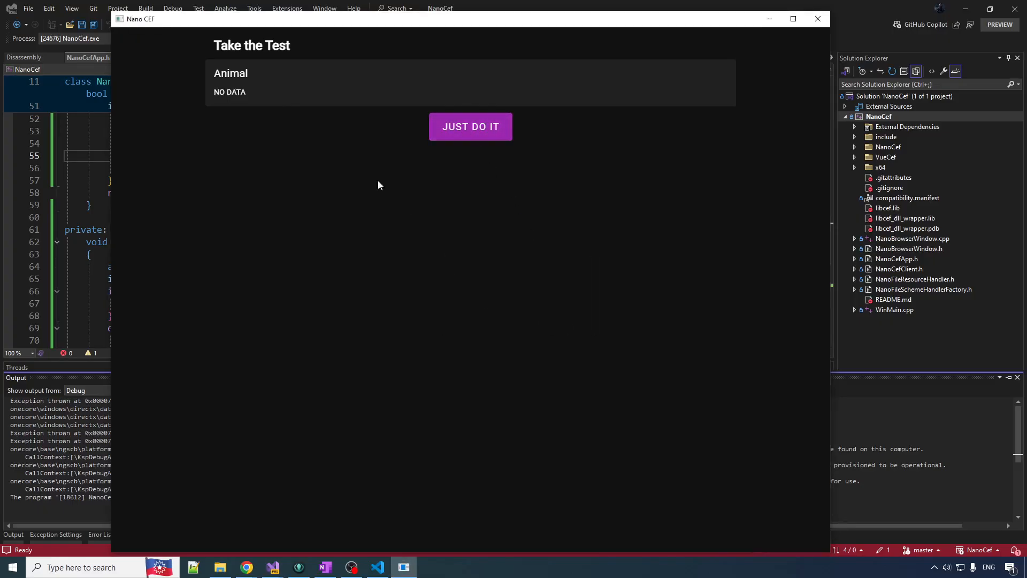
left_click(471, 126)
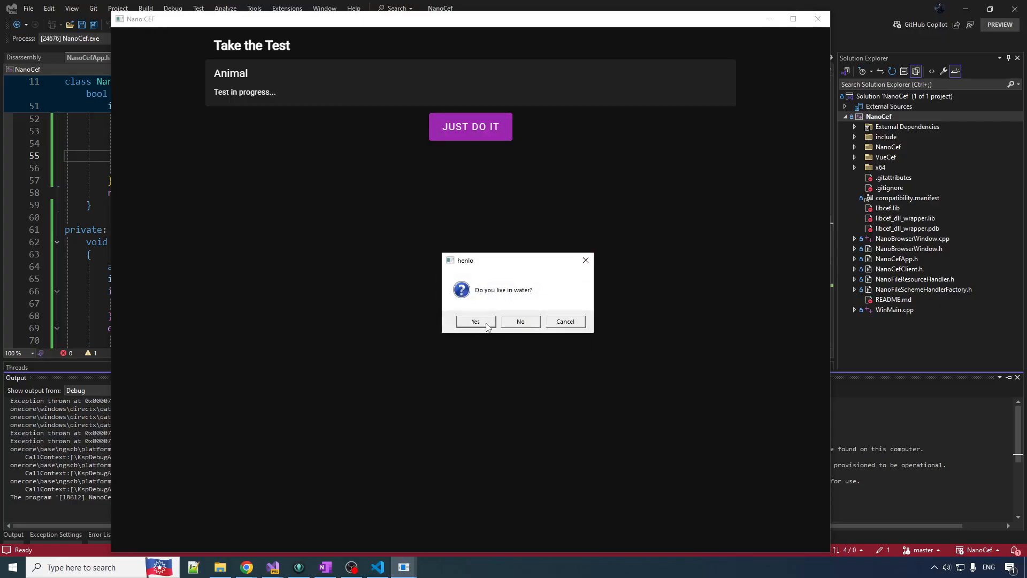
left_click(475, 321)
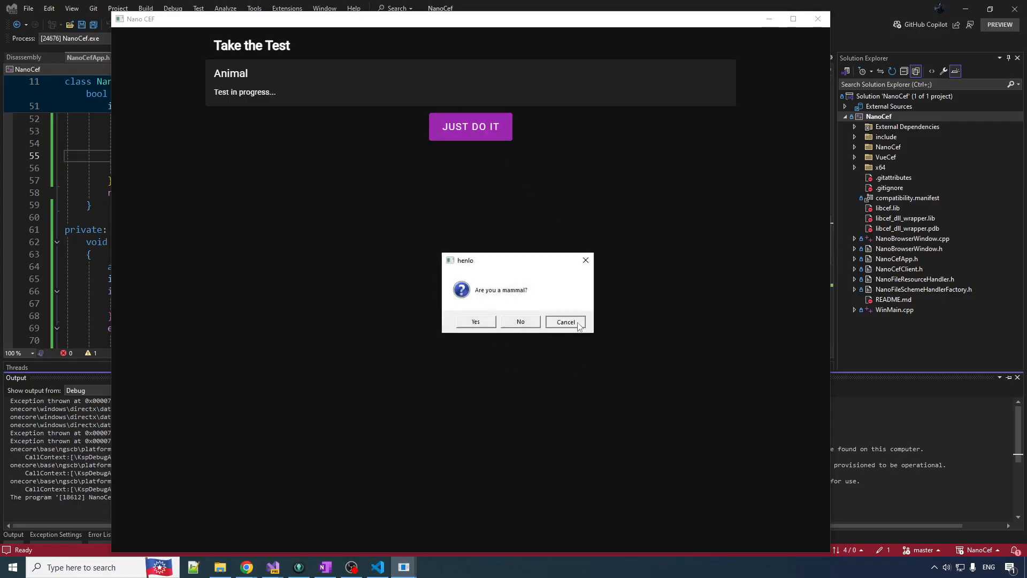
left_click(564, 322)
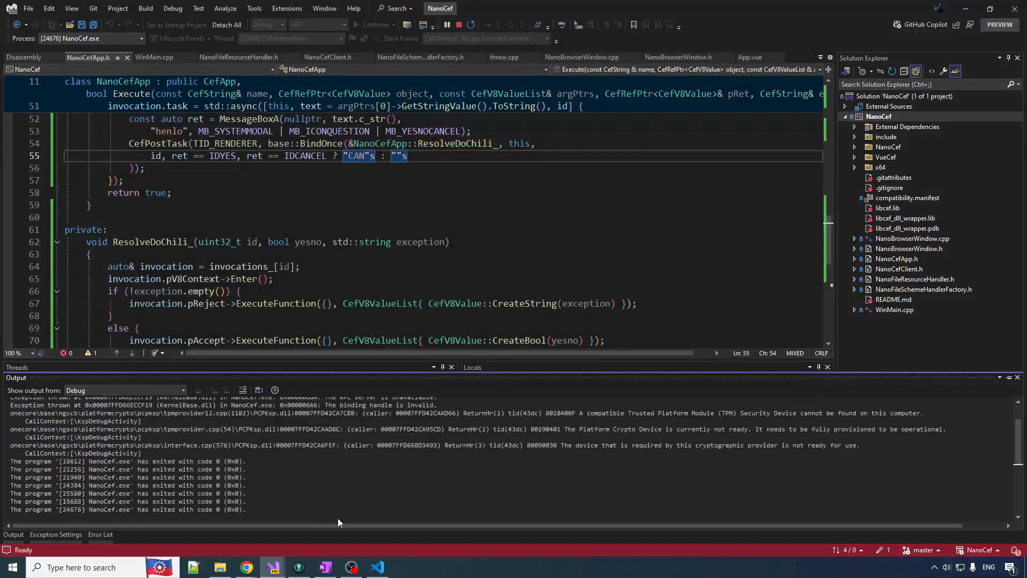
left_click(376, 567)
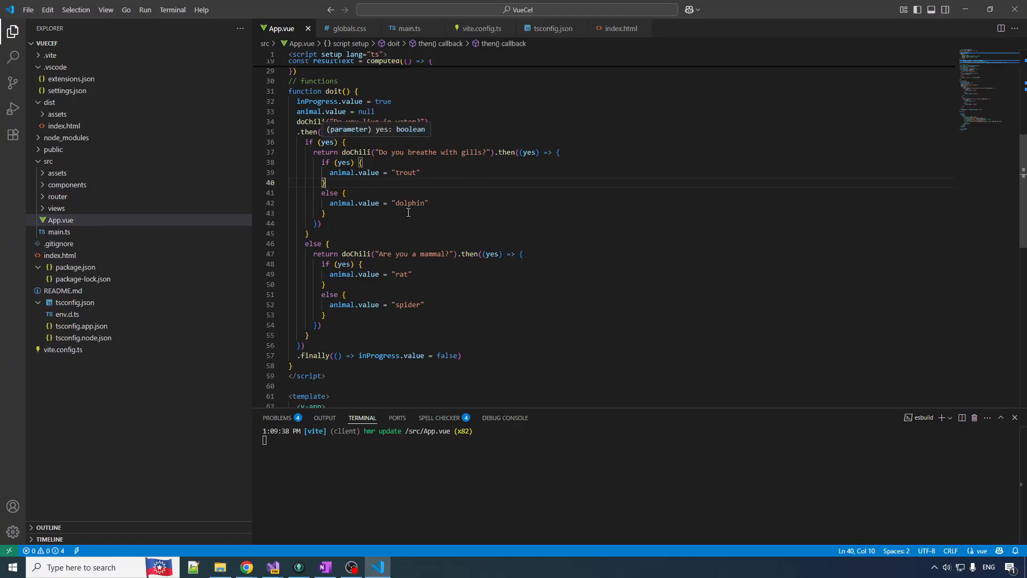
mouse_move(595, 419)
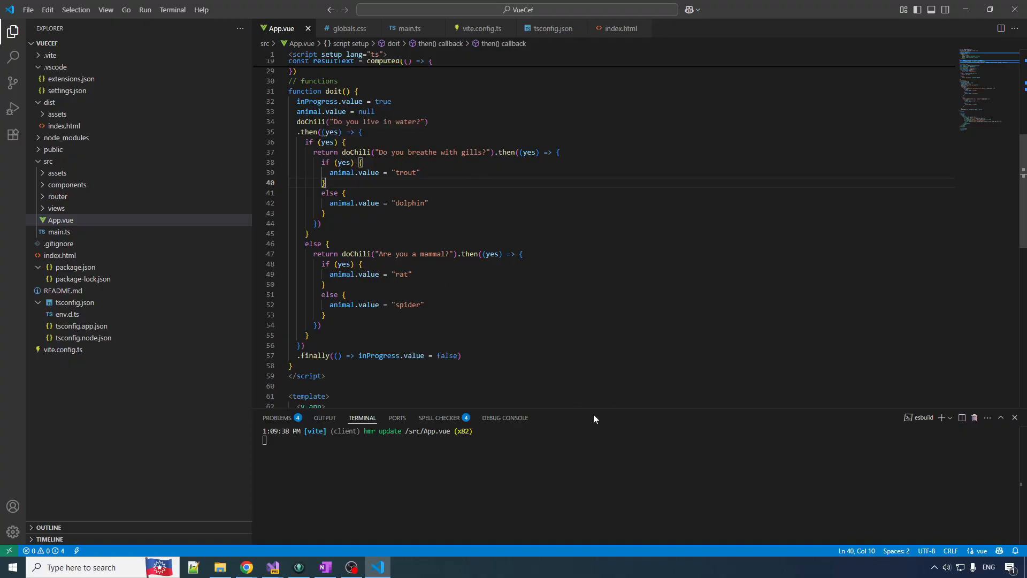
mouse_move(575, 384)
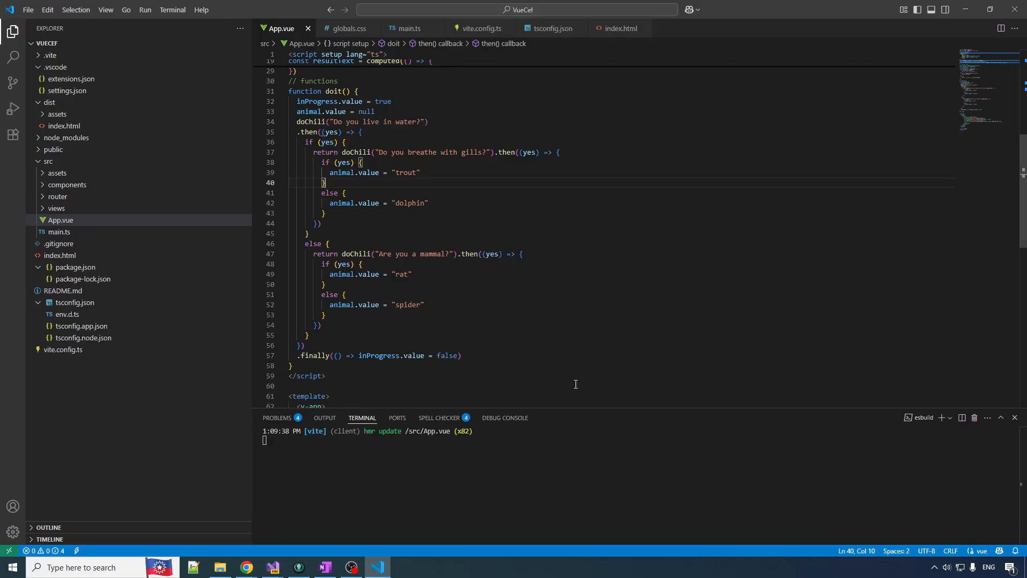
mouse_move(527, 244)
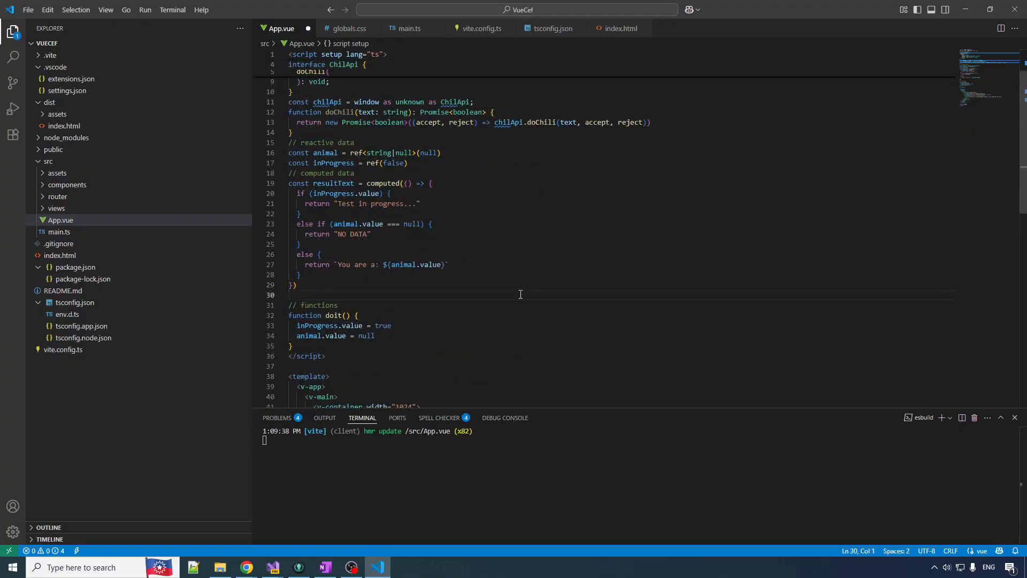
Add an empty async function yaboi and make doit async, awaiting yaboi() twice.
type("async")
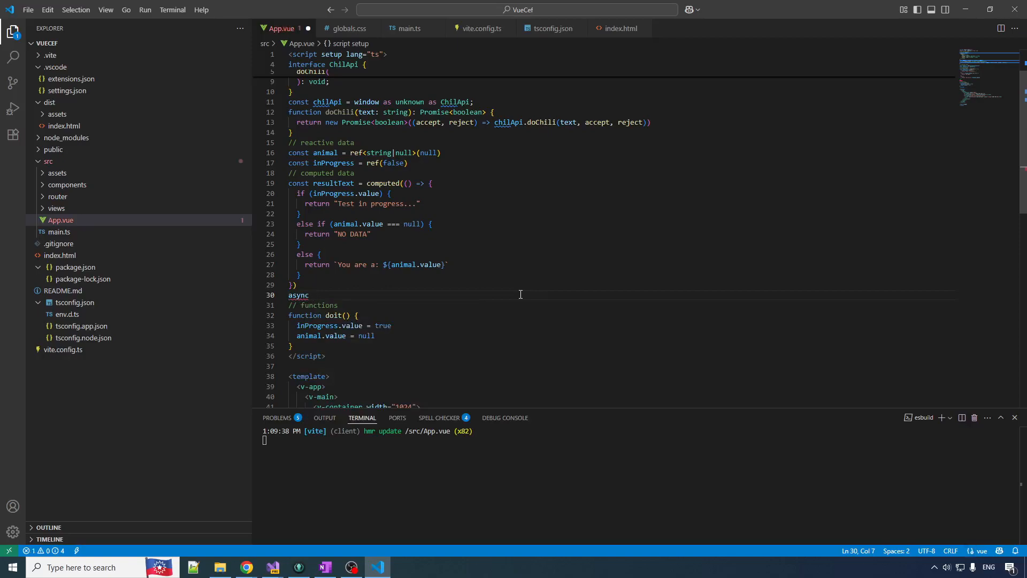
type("function yob")
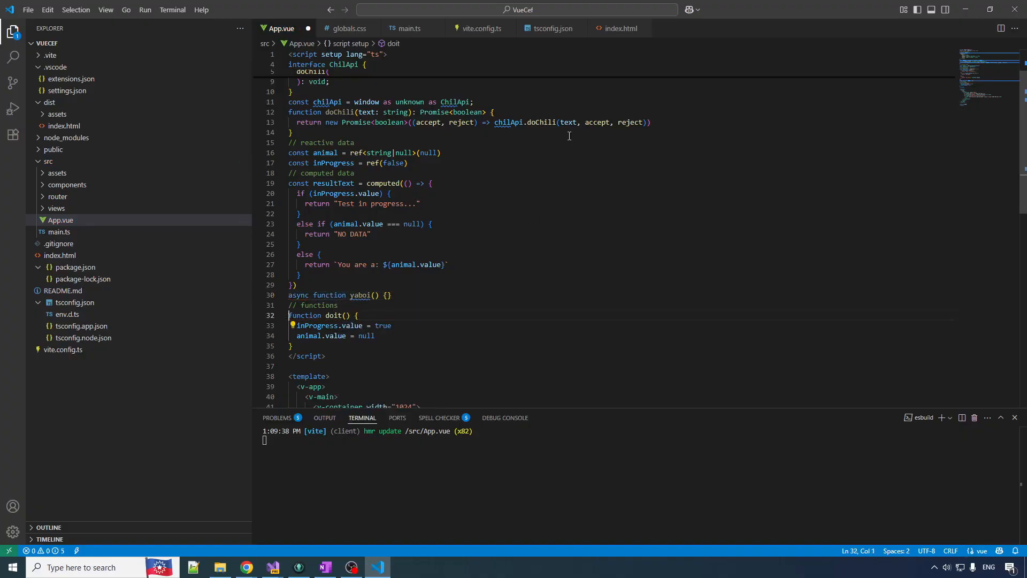
type("async")
type("await y")
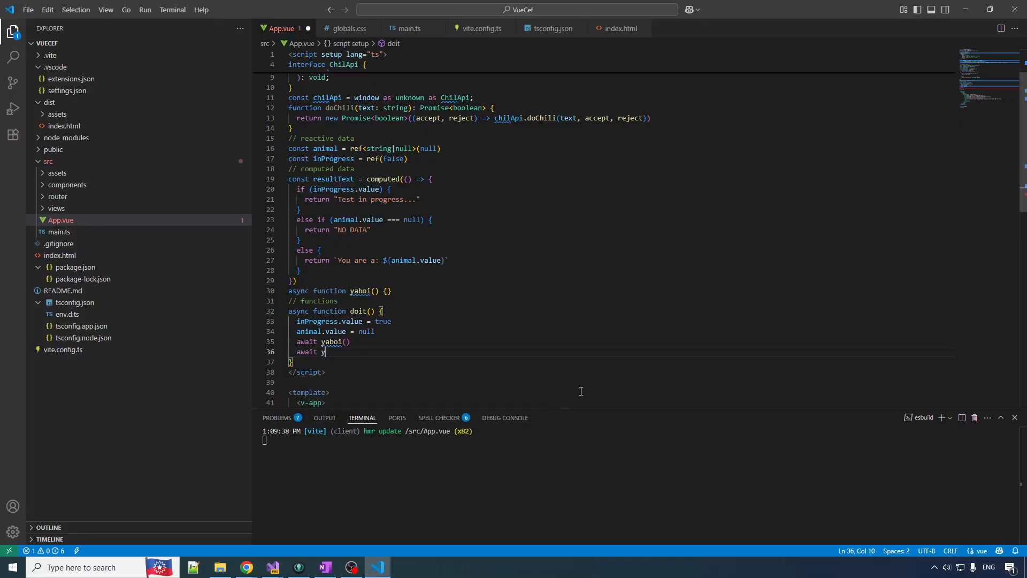
type("aboi()")
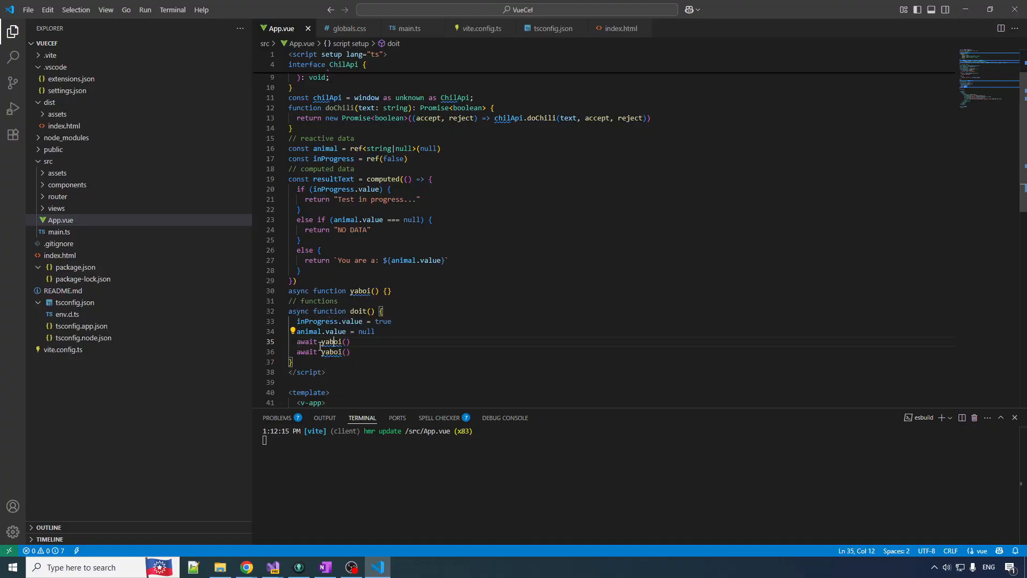
mouse_move(308, 331)
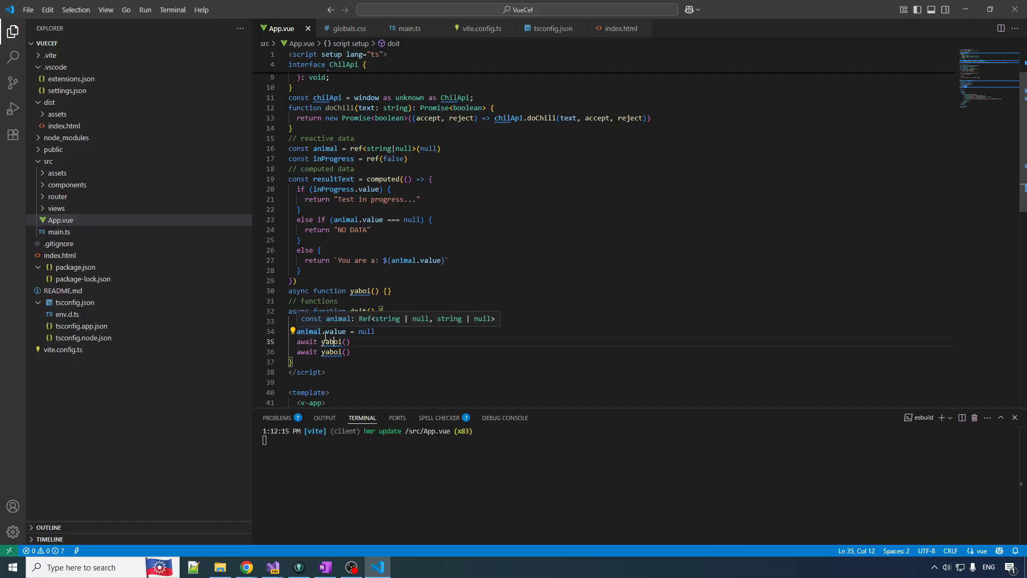
mouse_move(331, 341)
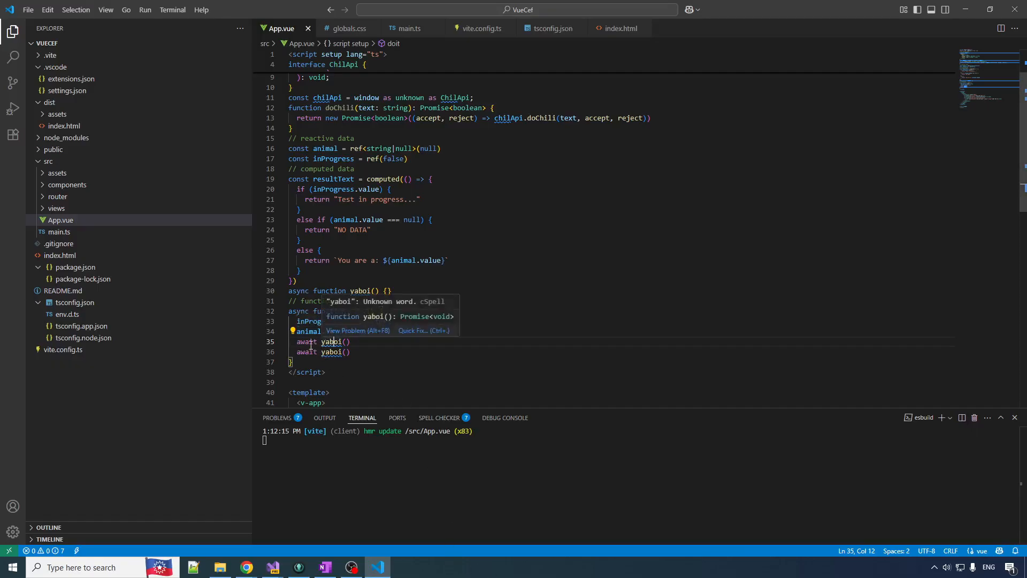
double_click(332, 342)
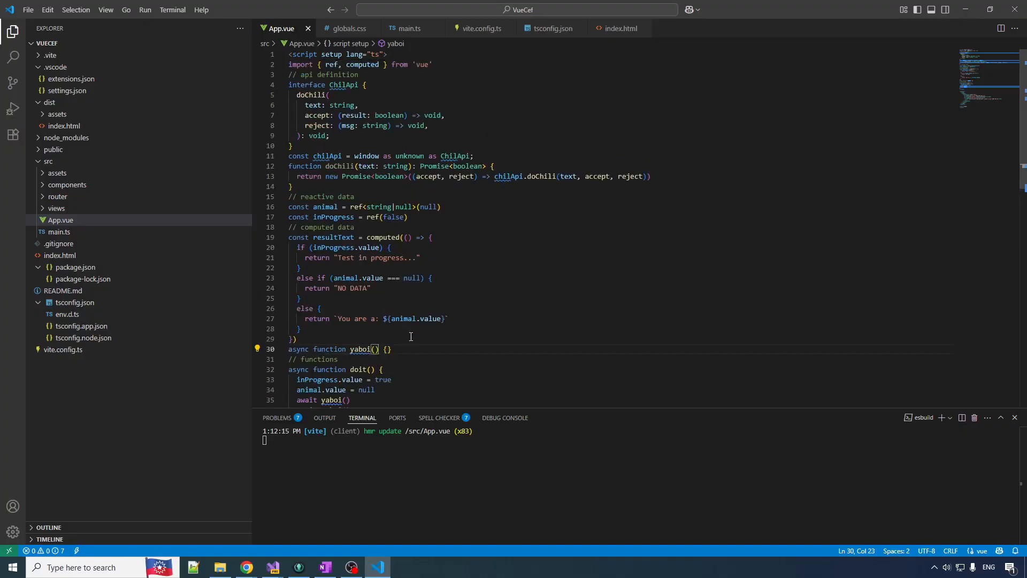
mouse_move(480, 168)
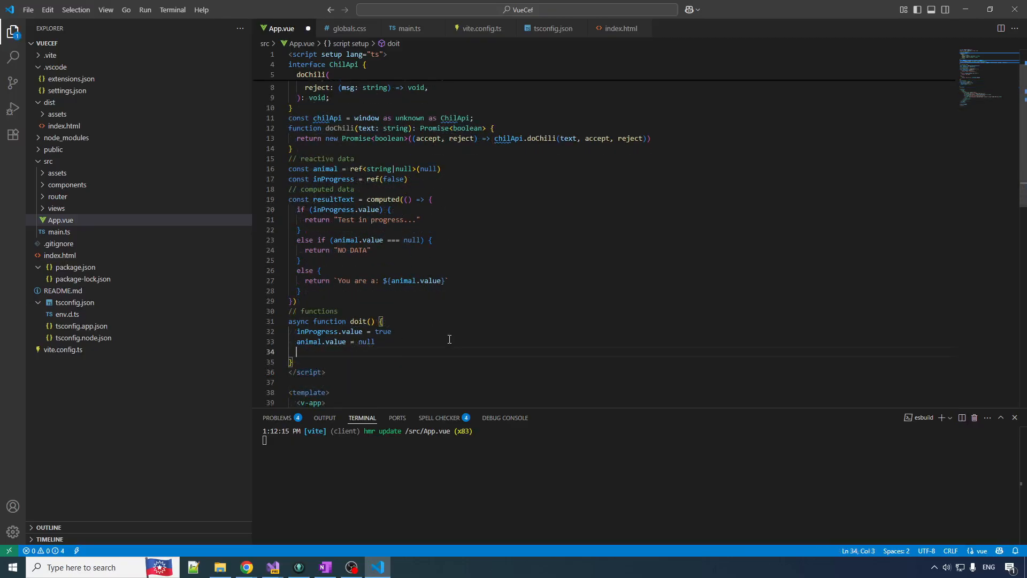
Start doit with if (await doChili("Do you primarily live in water?")).
type("if (await doChili(")
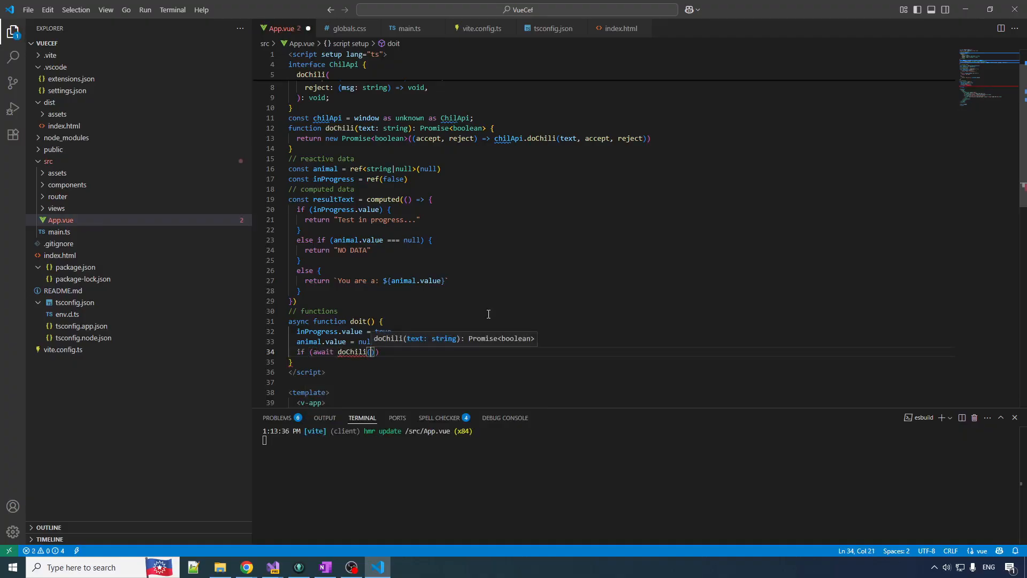
type("\"Do you primarily live in water?\"")
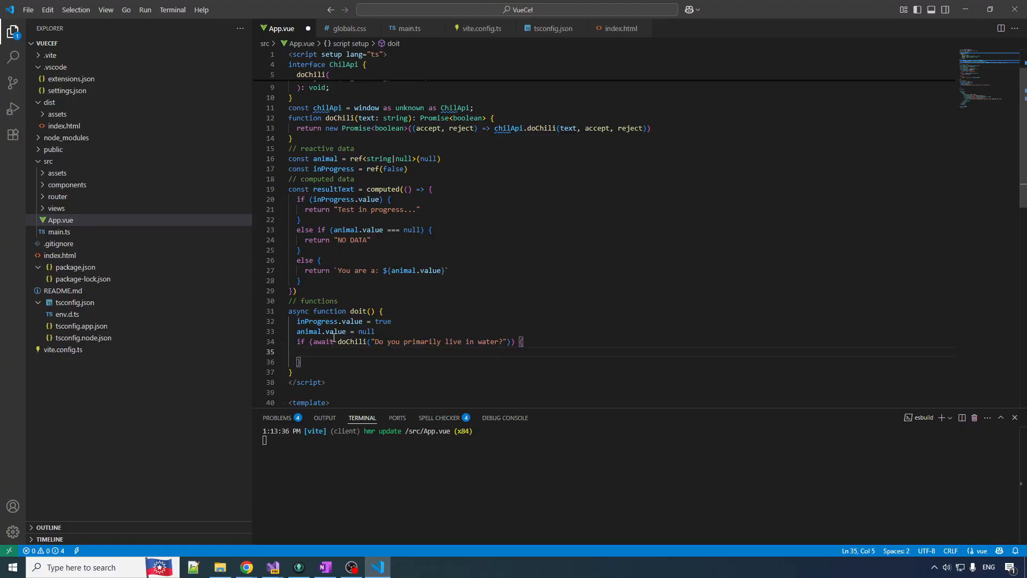
double_click(351, 342)
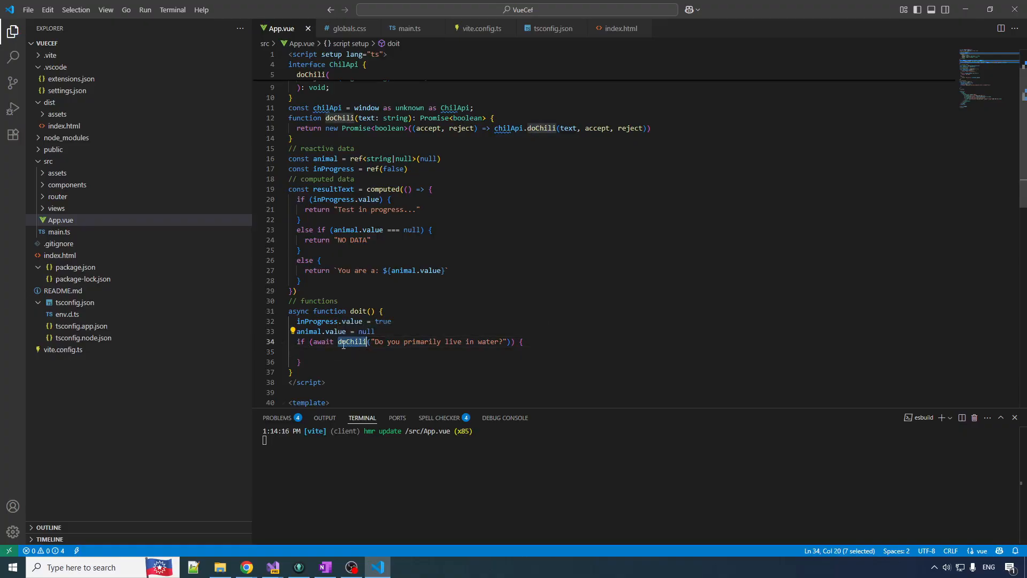
left_click(318, 342)
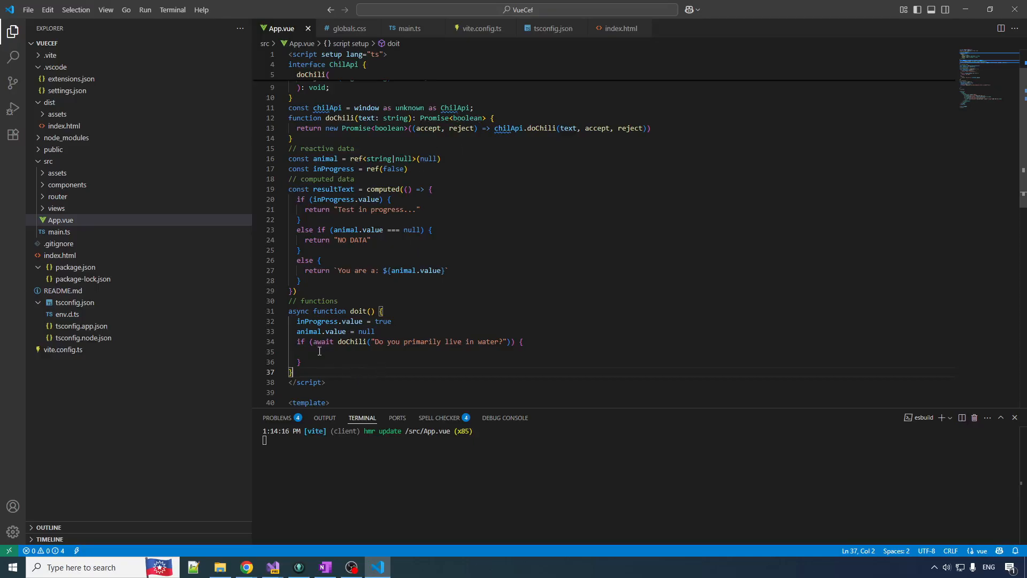
mouse_move(540, 345)
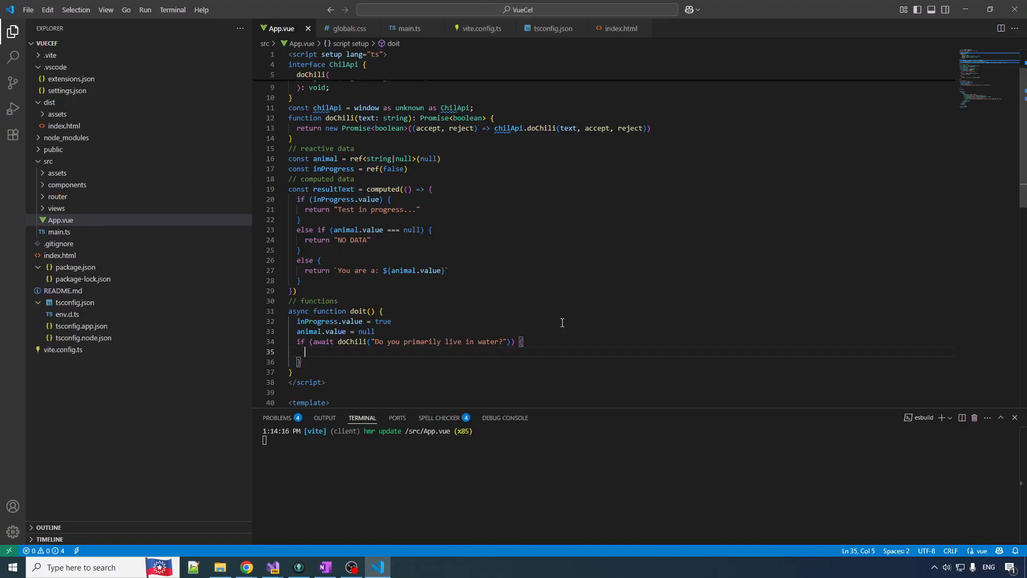
Nest if (await doChili("Are you a saltwater species?")) with an else branch inside it.
type("if (a")
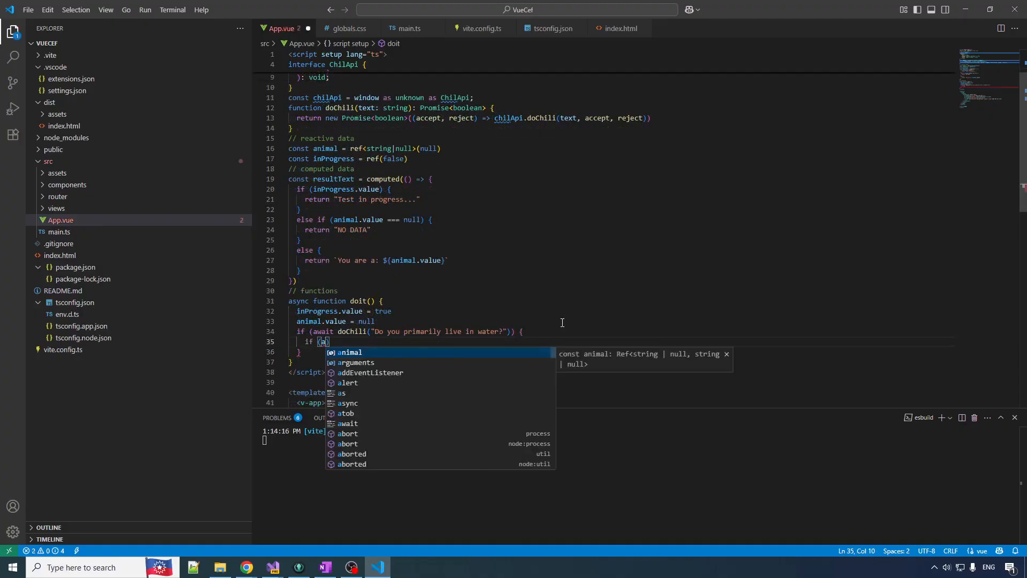
type("wait doChili")
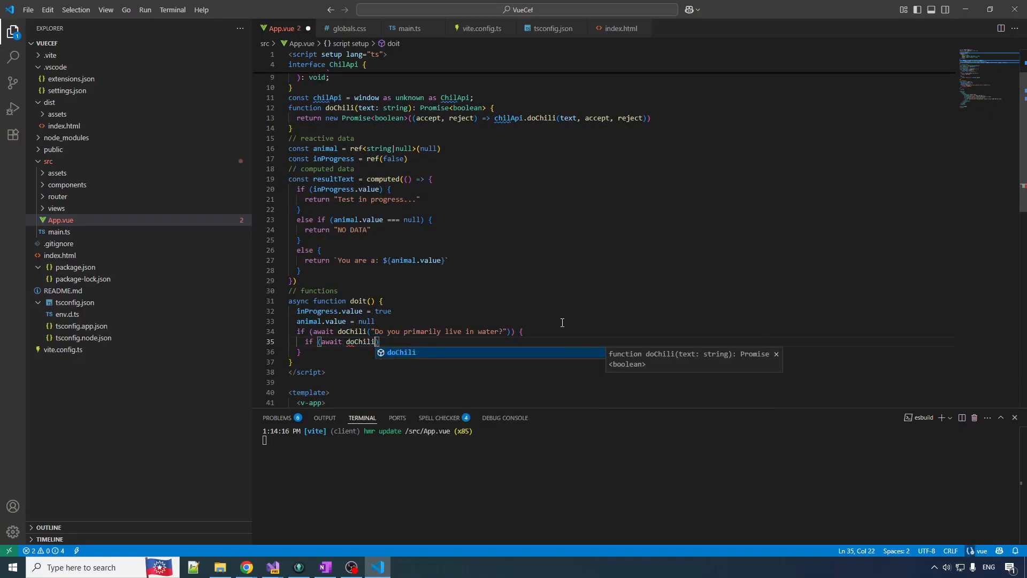
type("(\"Are you a saltwater species?\")) {")
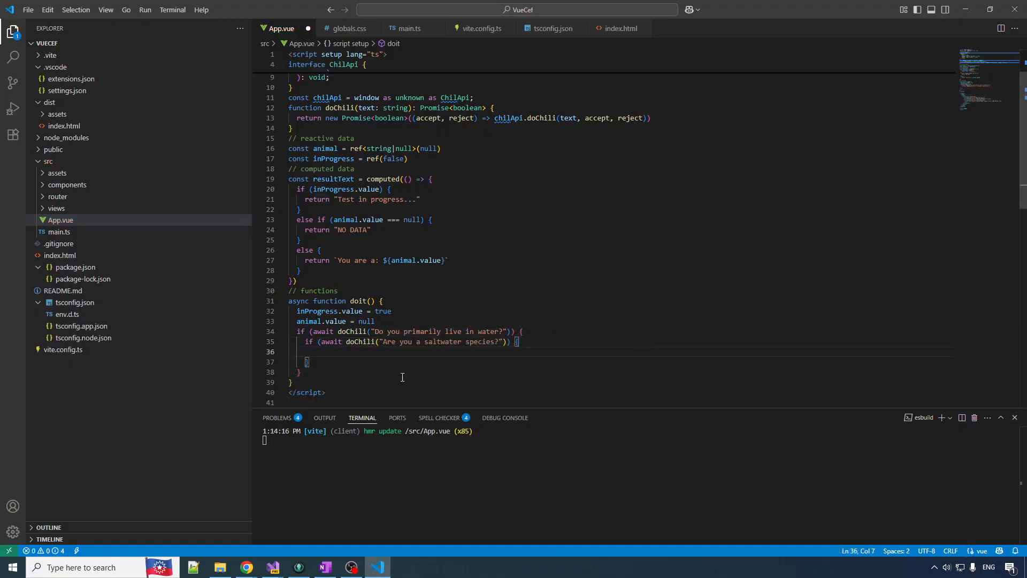
type("else {")
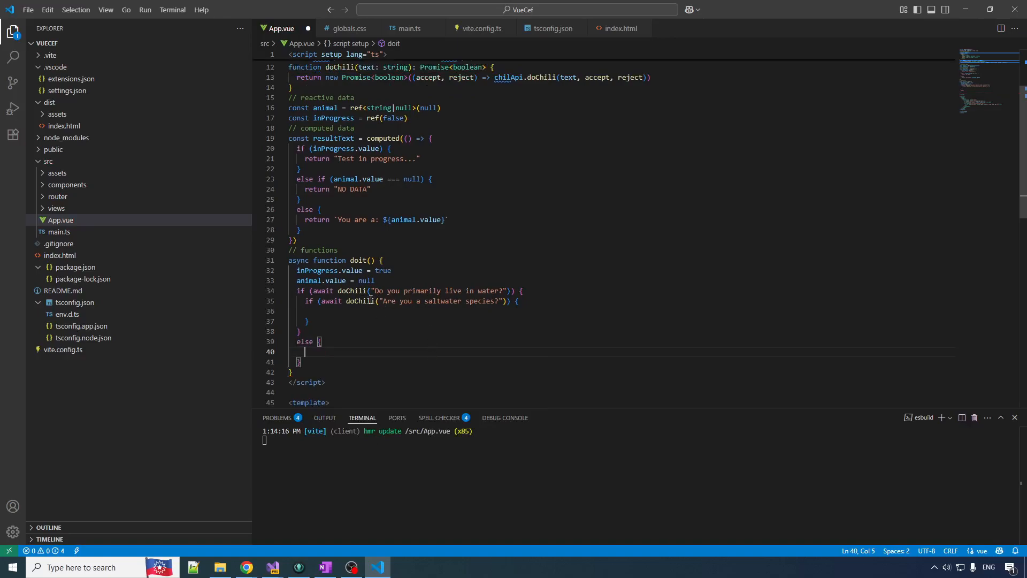
mouse_move(440, 335)
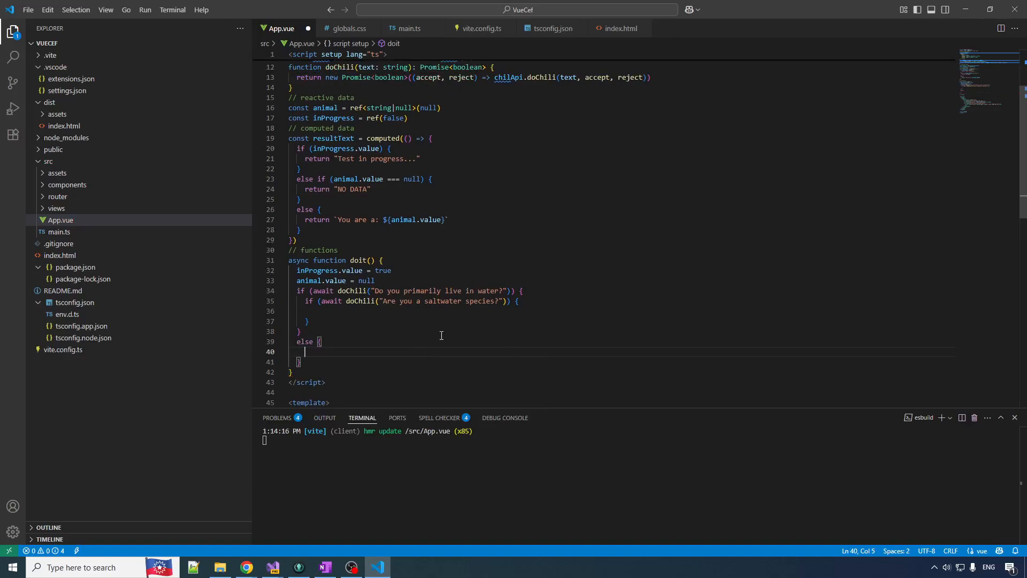
mouse_move(415, 425)
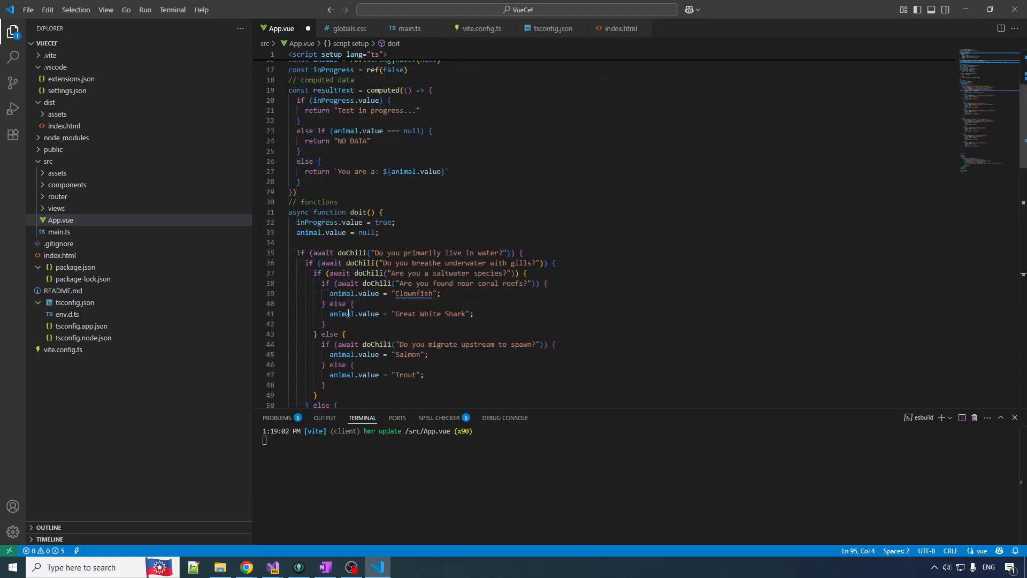
scroll("down", 3)
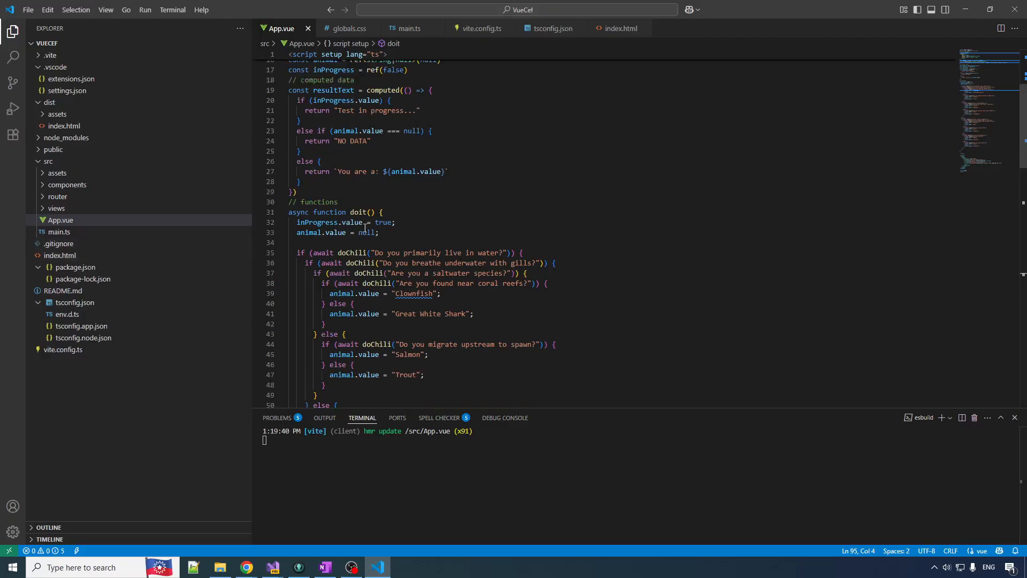
scroll("down", 3)
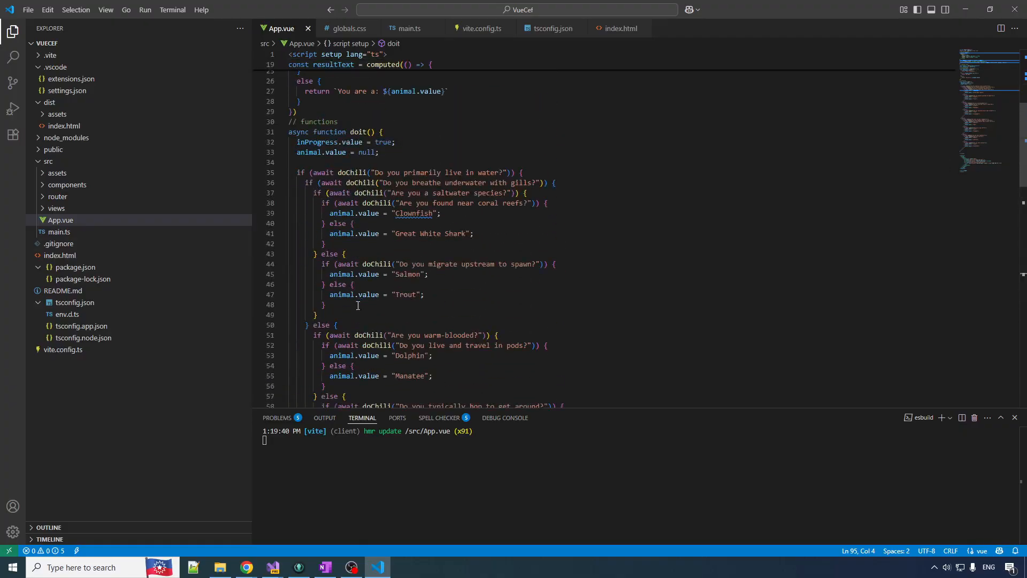
scroll("up", 3)
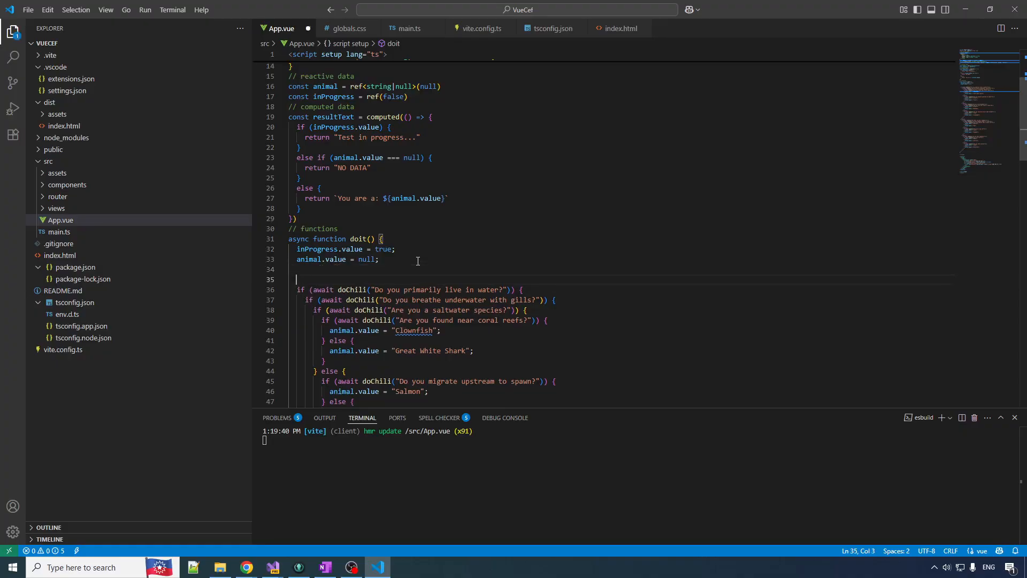
Wrap the decision tree in try { } with finally { inProgress.value = false }.
type("t")
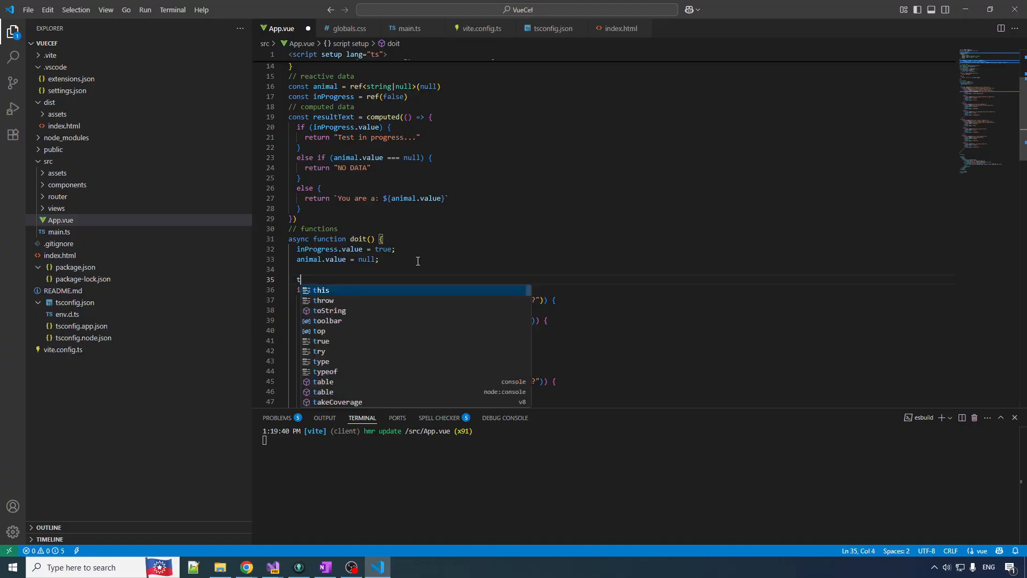
type("ry {")
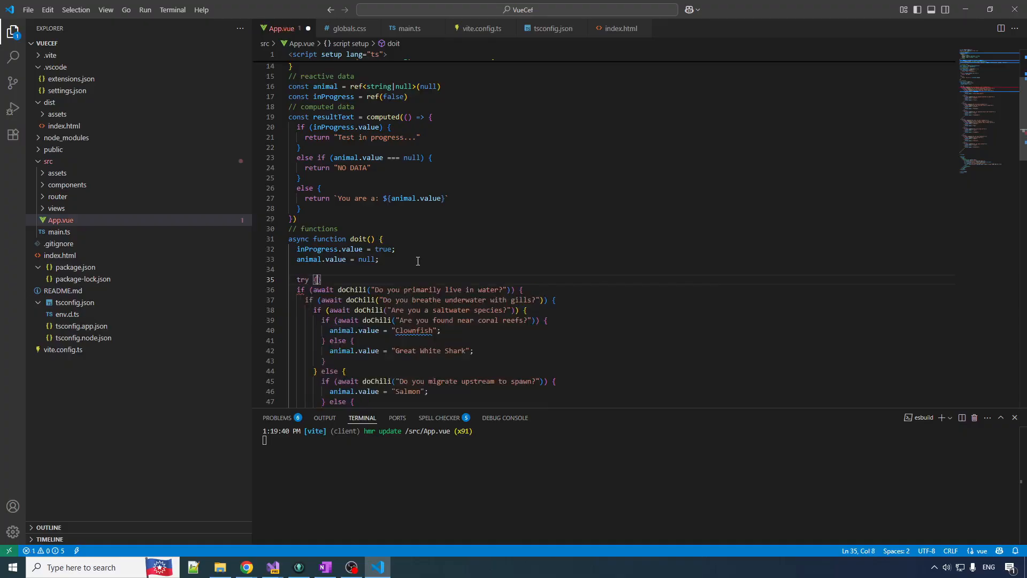
scroll("down", 3)
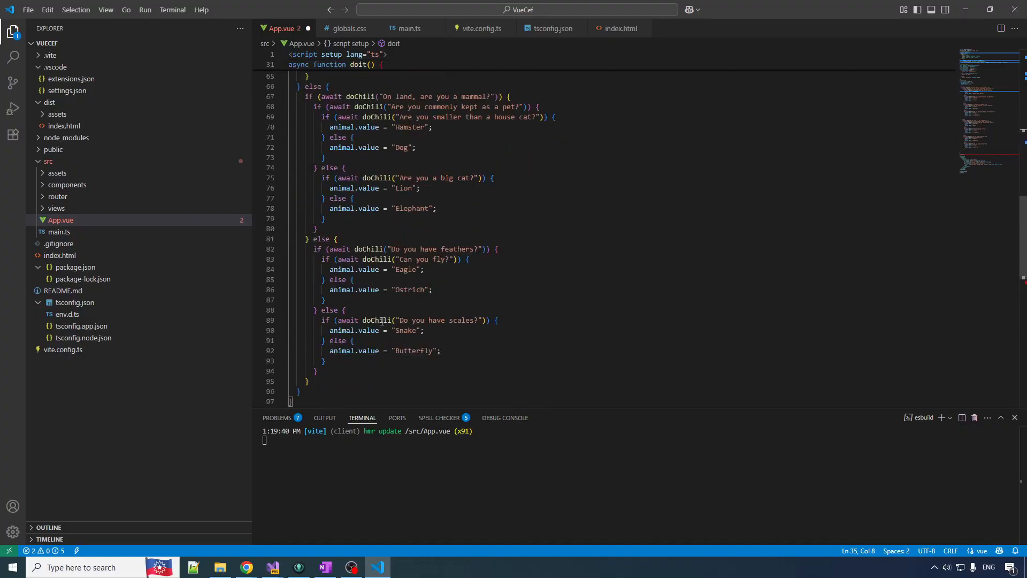
scroll("down", 3)
type("}")
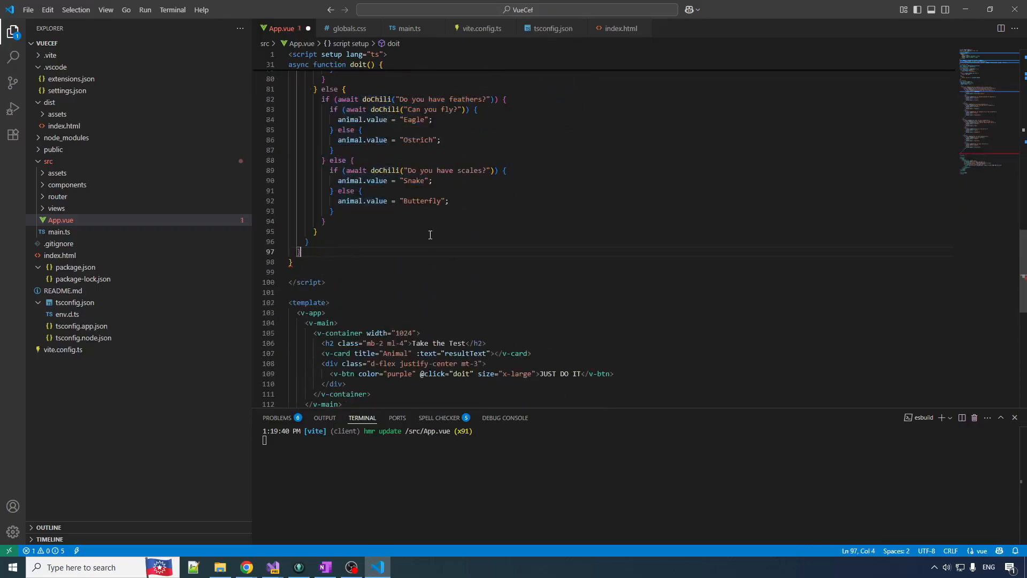
type("finally {")
type("inProgress.value = false")
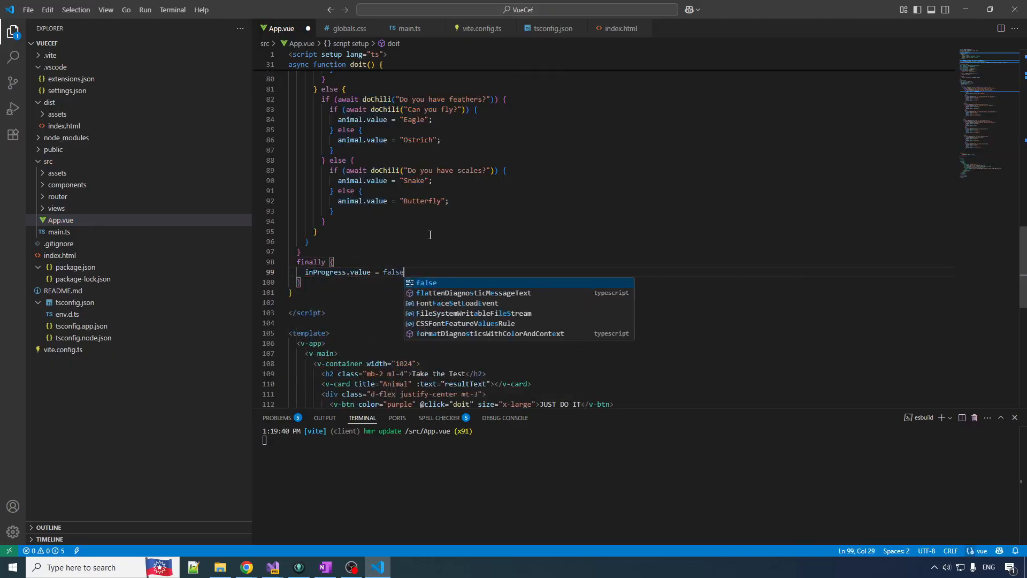
scroll("down", 3)
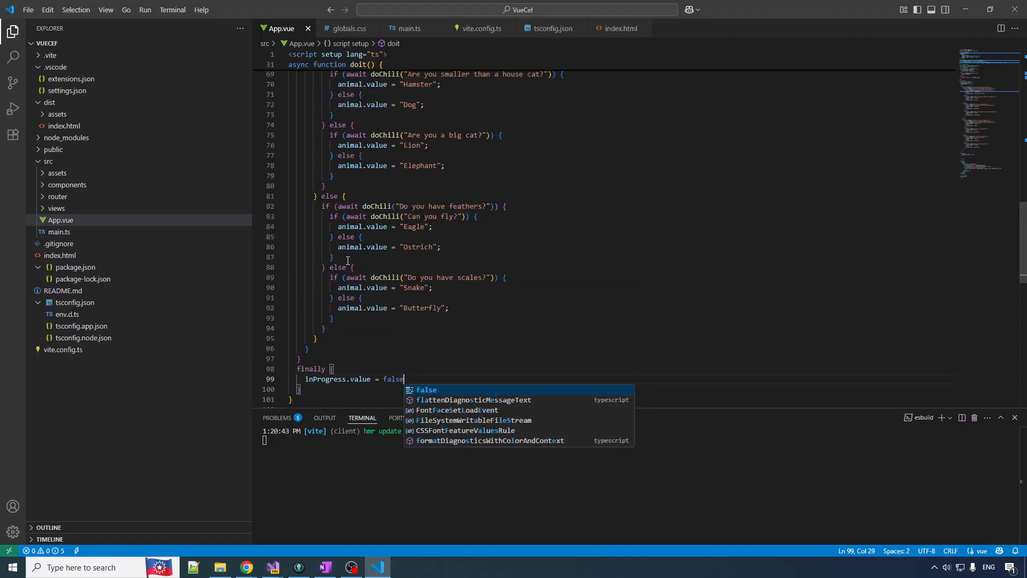
scroll("down", 3)
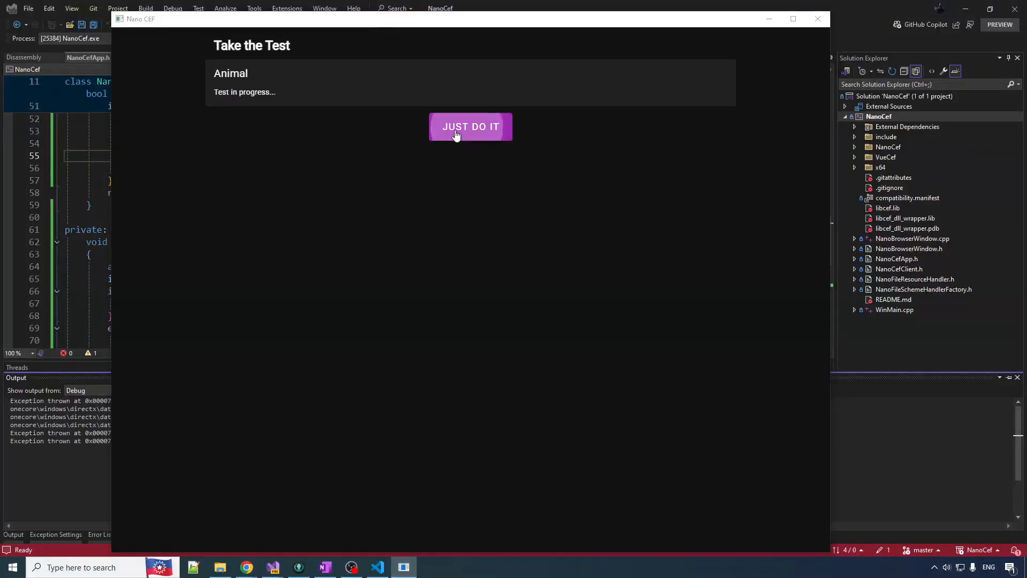
Run the animal quiz answering no to water, yes to land mammal and yes to pet.
left_click(471, 126)
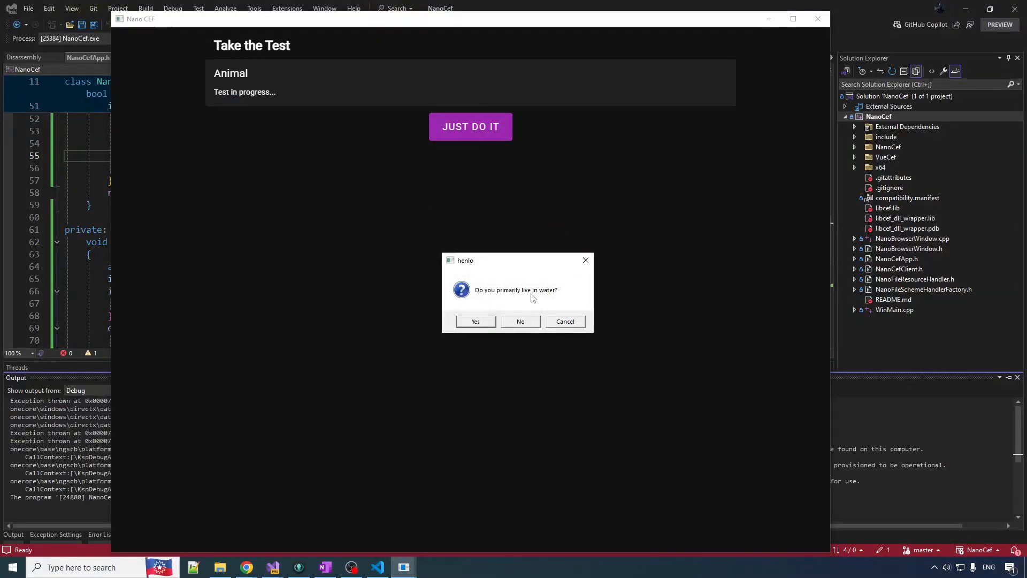
left_click(520, 322)
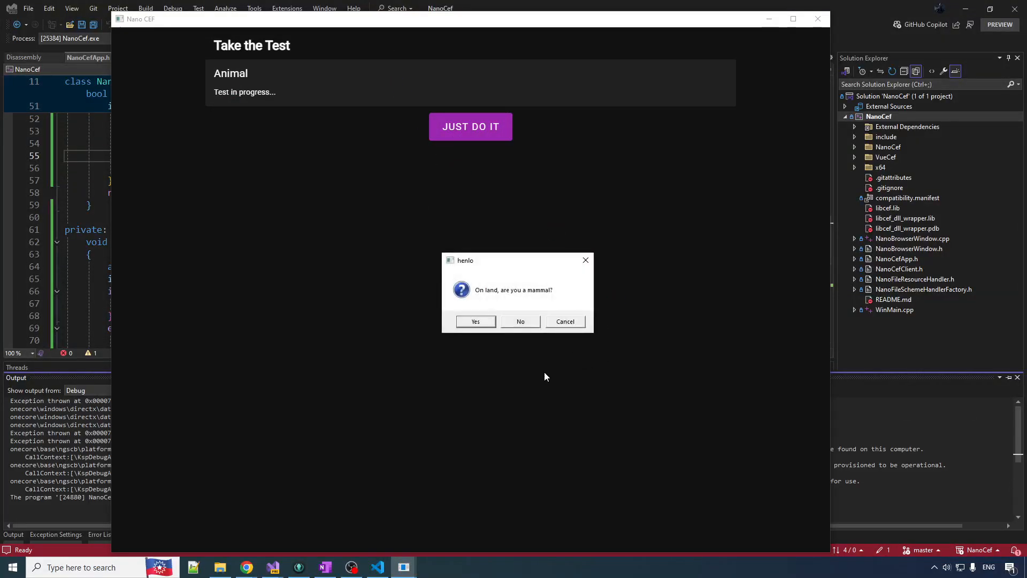
left_click(475, 321)
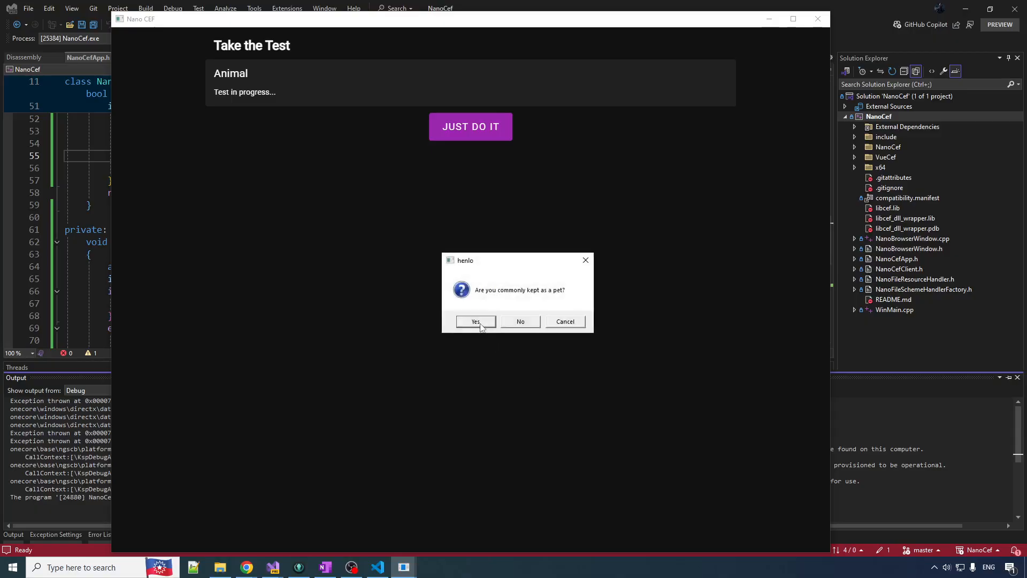
left_click(475, 321)
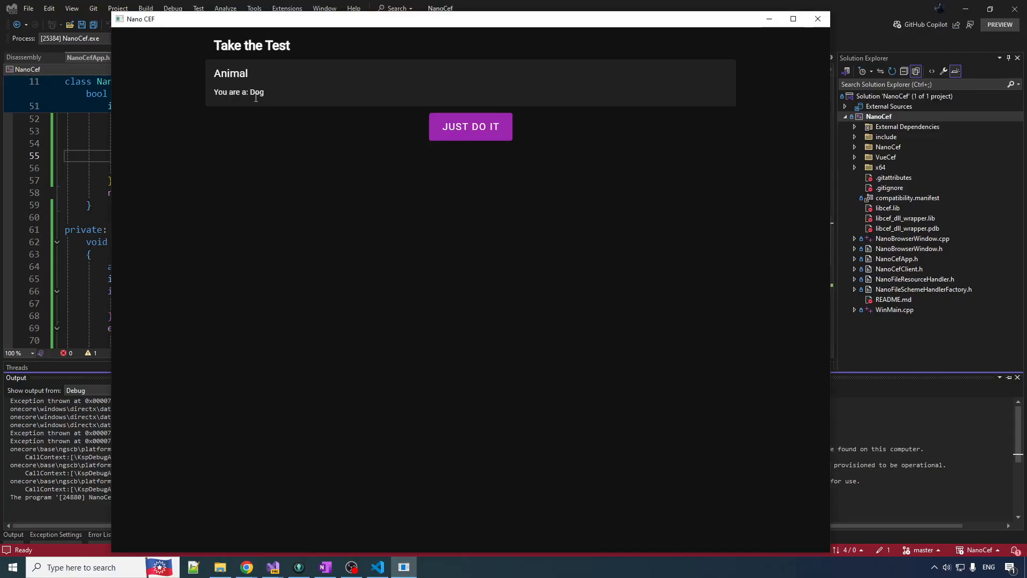
Run the quiz again answering yes to water and no to migrating upstream, giving Trout.
left_click(470, 126)
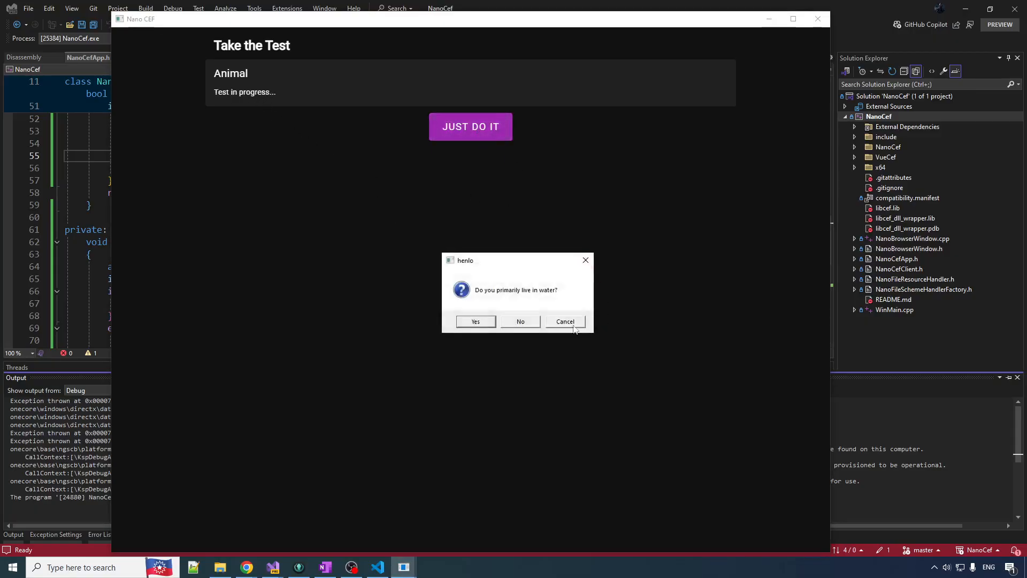
left_click(475, 321)
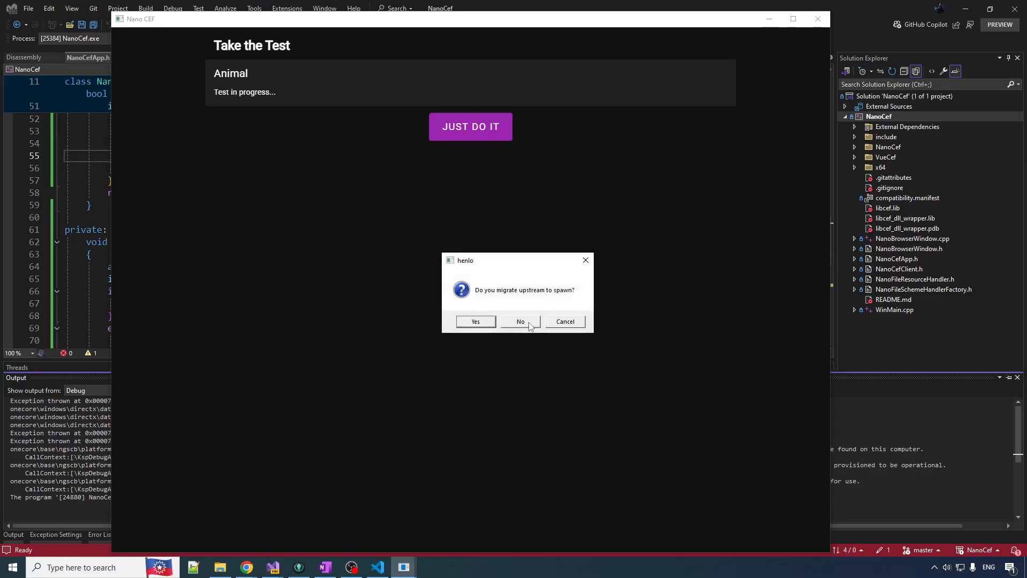
left_click(520, 321)
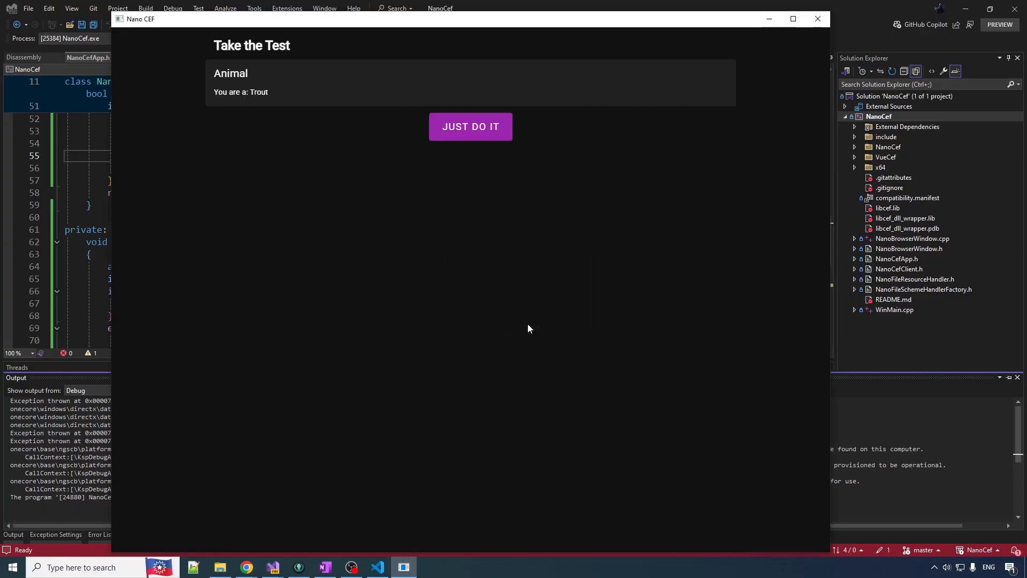
mouse_move(300, 359)
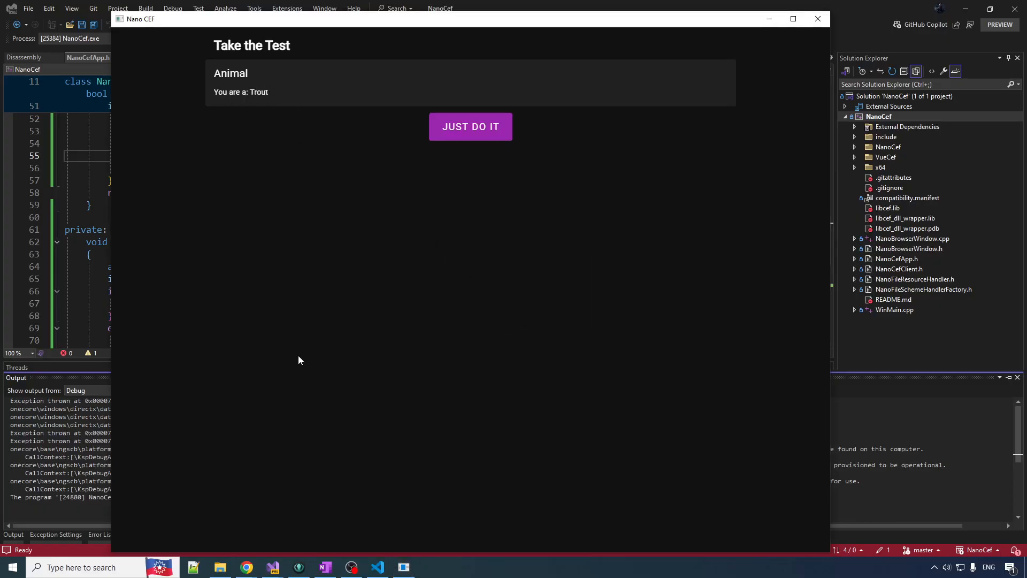
mouse_move(224, 309)
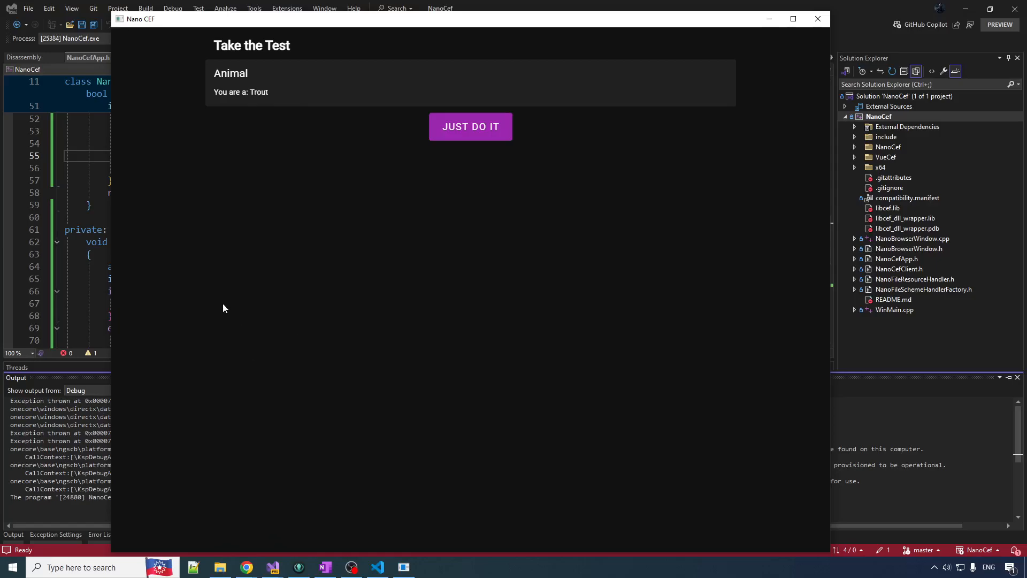
Run the quiz a third time, cancel at the second question so it reads NO DATA, and close the app.
left_click(470, 126)
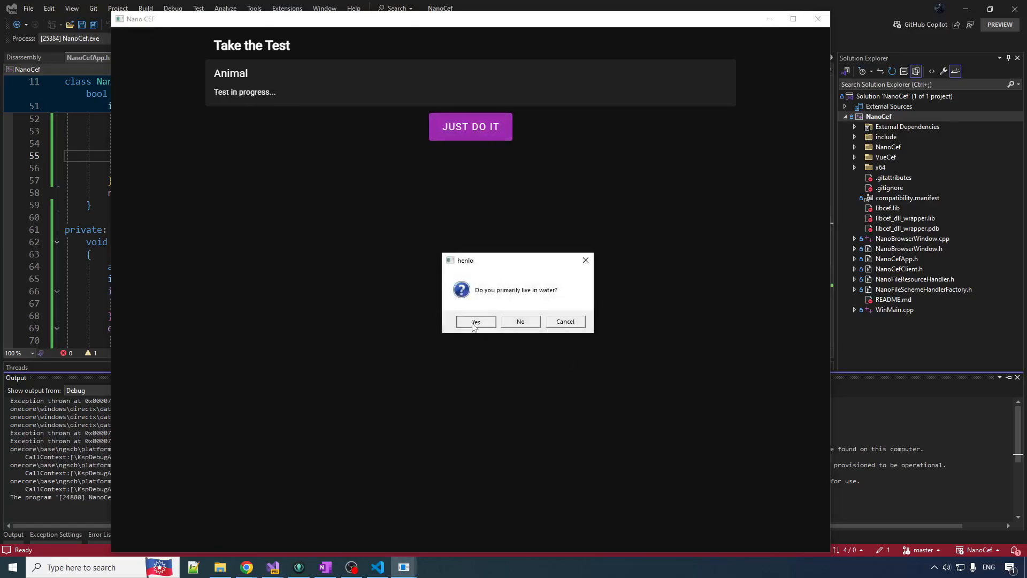
left_click(475, 322)
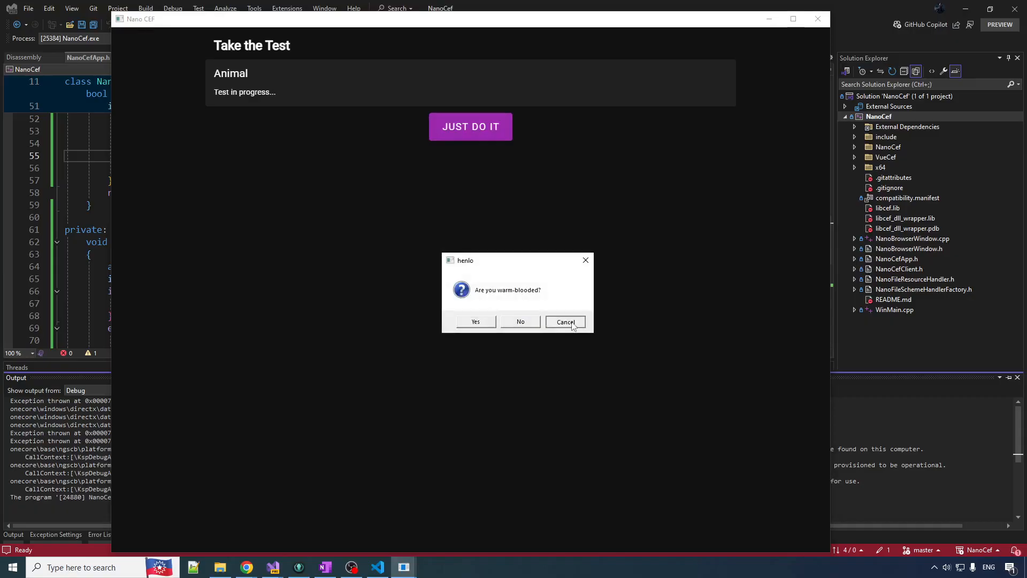
left_click(564, 322)
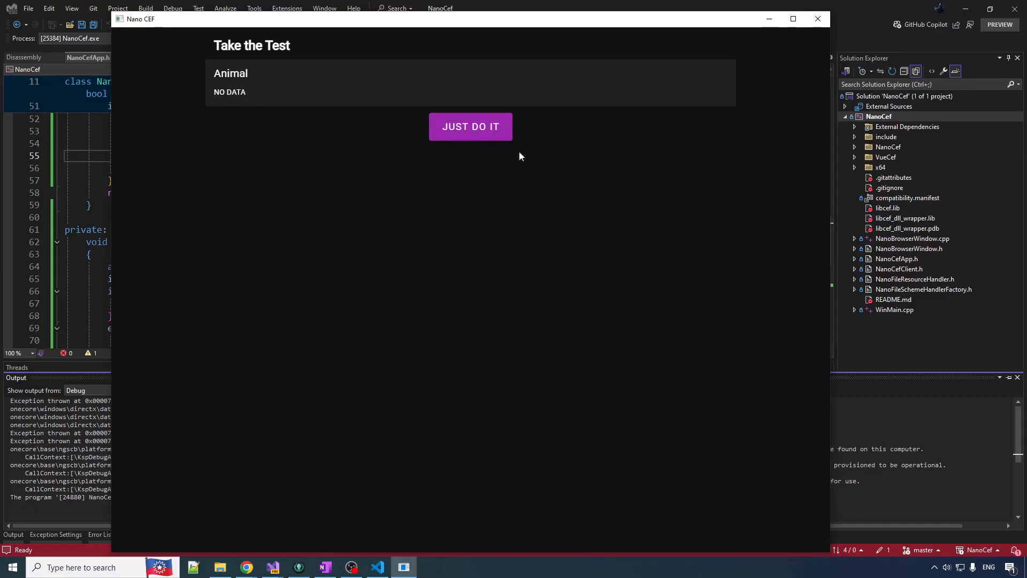
left_click(376, 567)
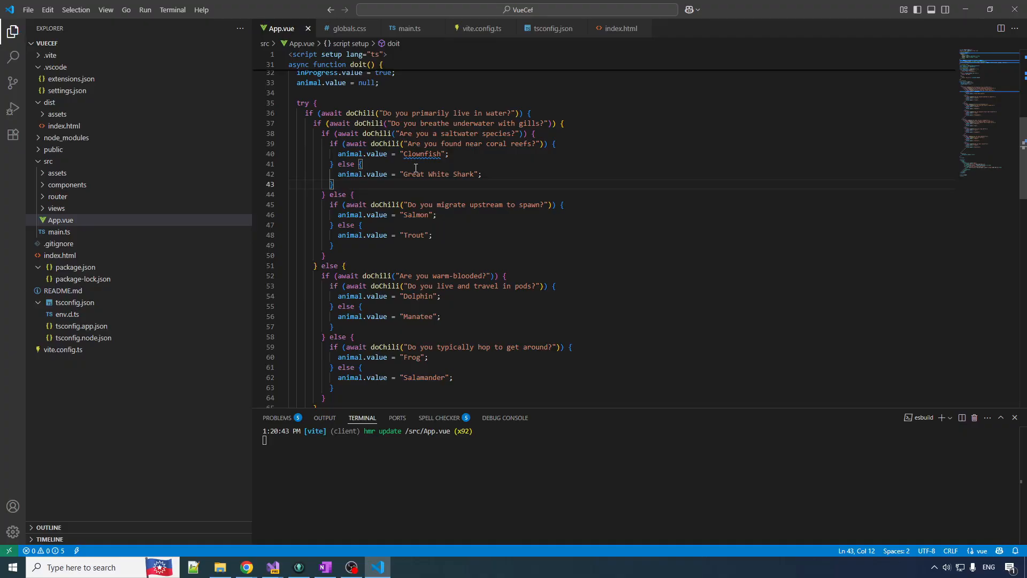
scroll("down", 3)
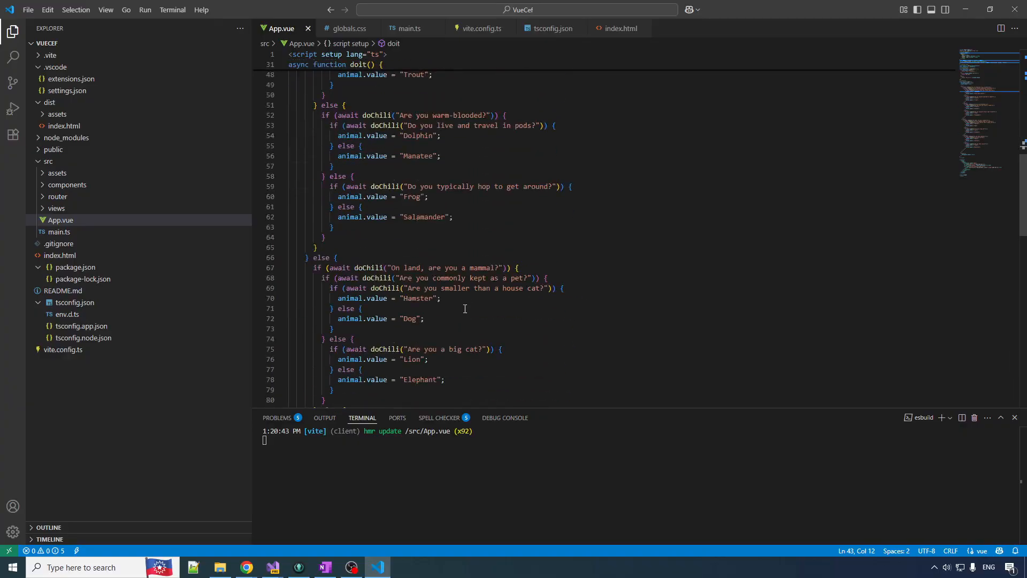
scroll("down", 3)
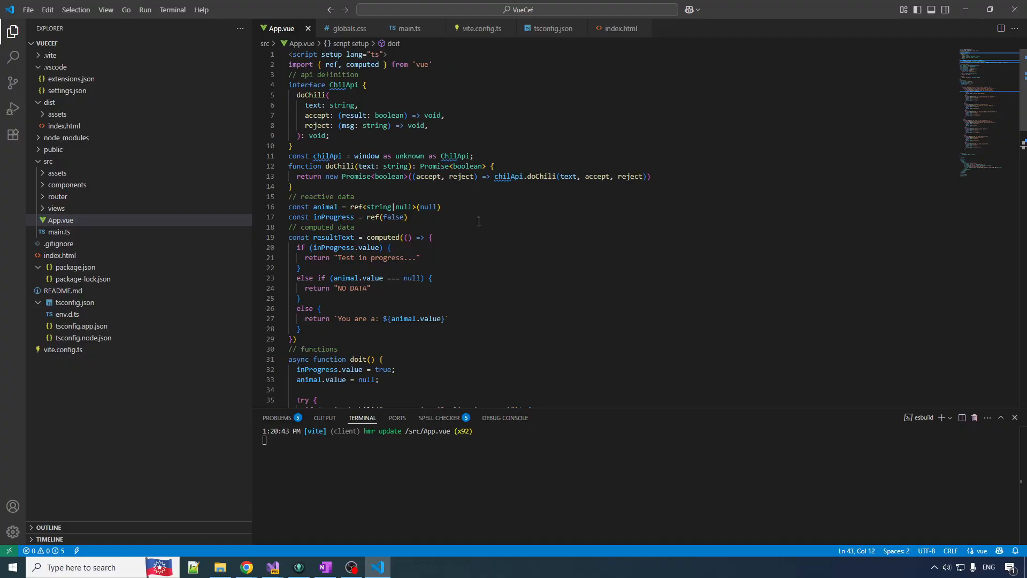
mouse_move(300, 94)
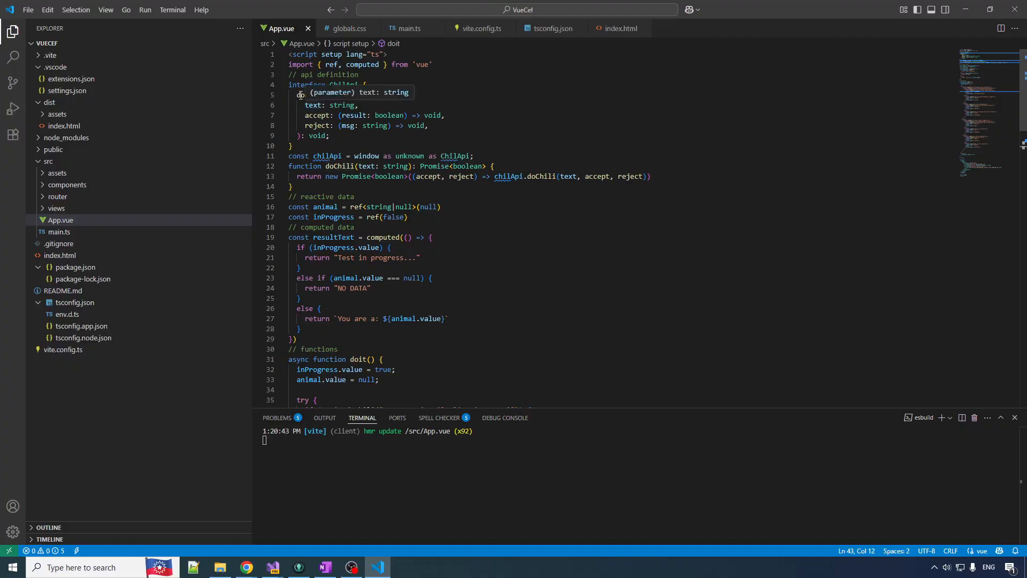
mouse_move(322, 116)
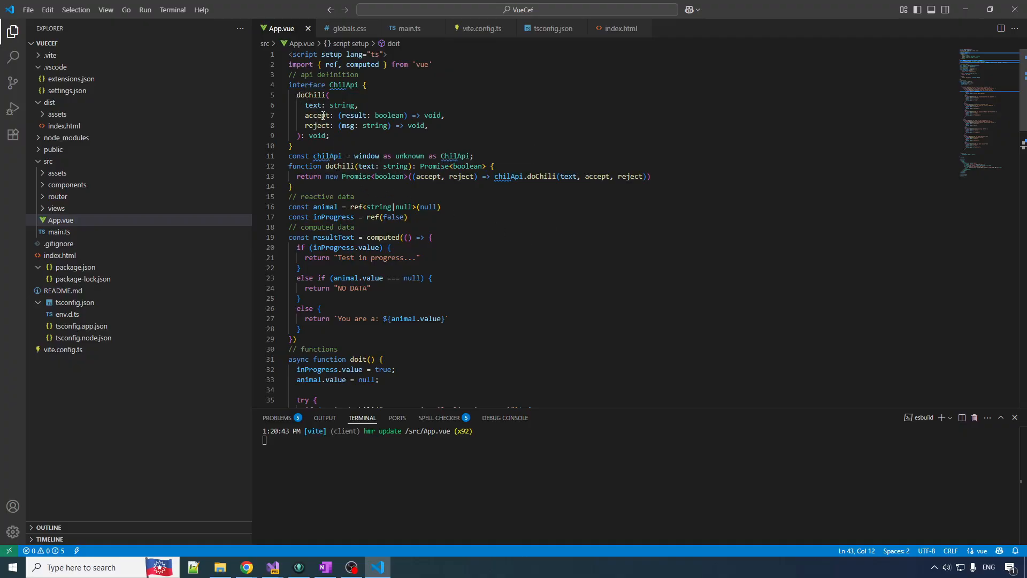
mouse_move(317, 125)
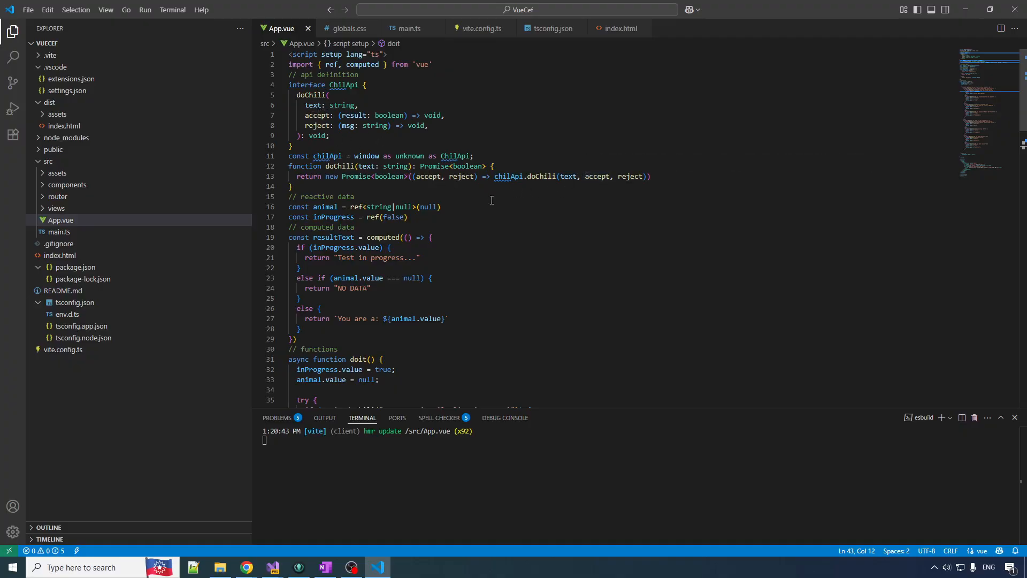
scroll("down", 3)
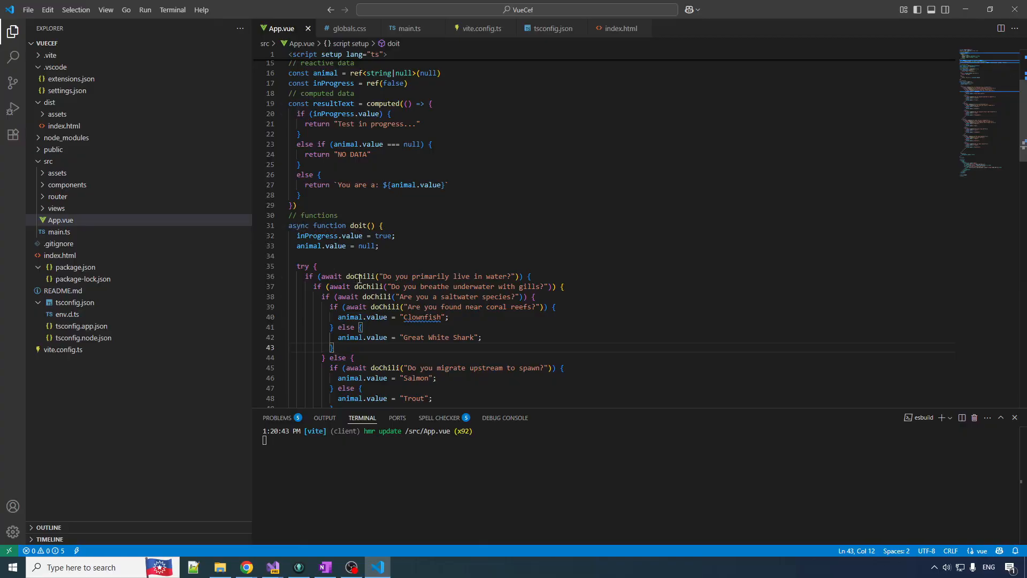
scroll("down", 3)
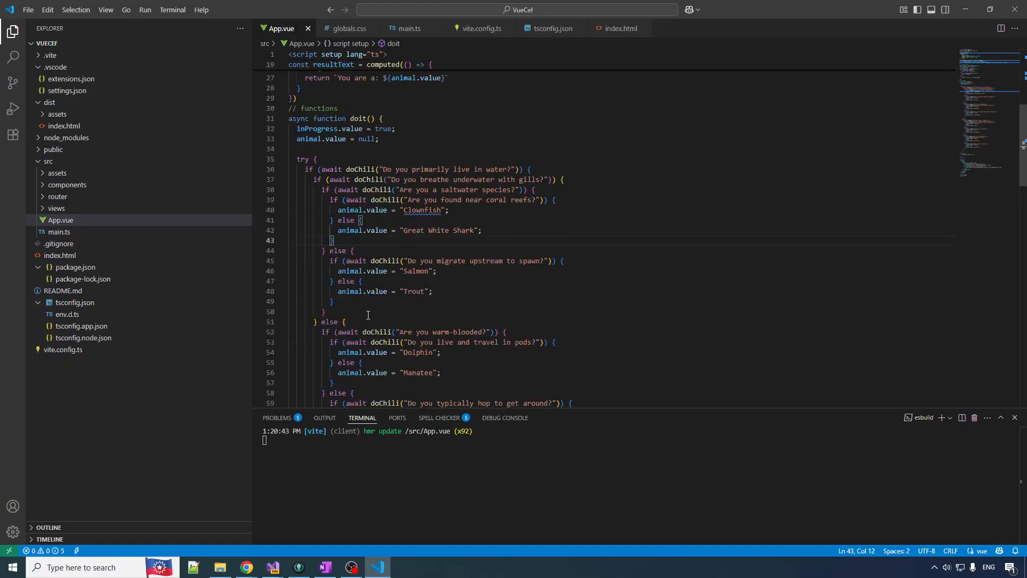
scroll("down", 3)
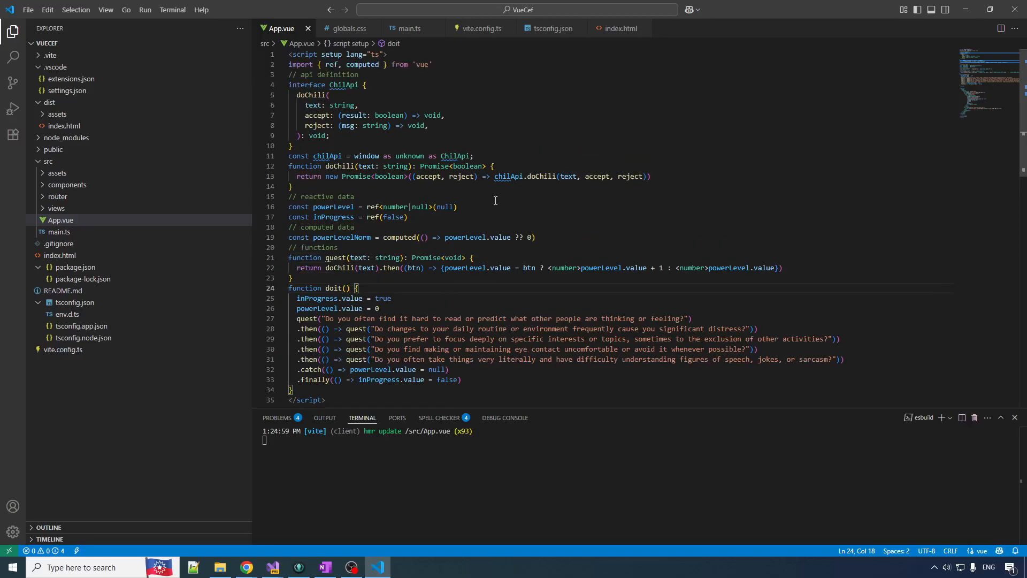
Make quest async and set powerLevel from 'if (await doChili(text))' in place of the .then callback.
scroll("down", 3)
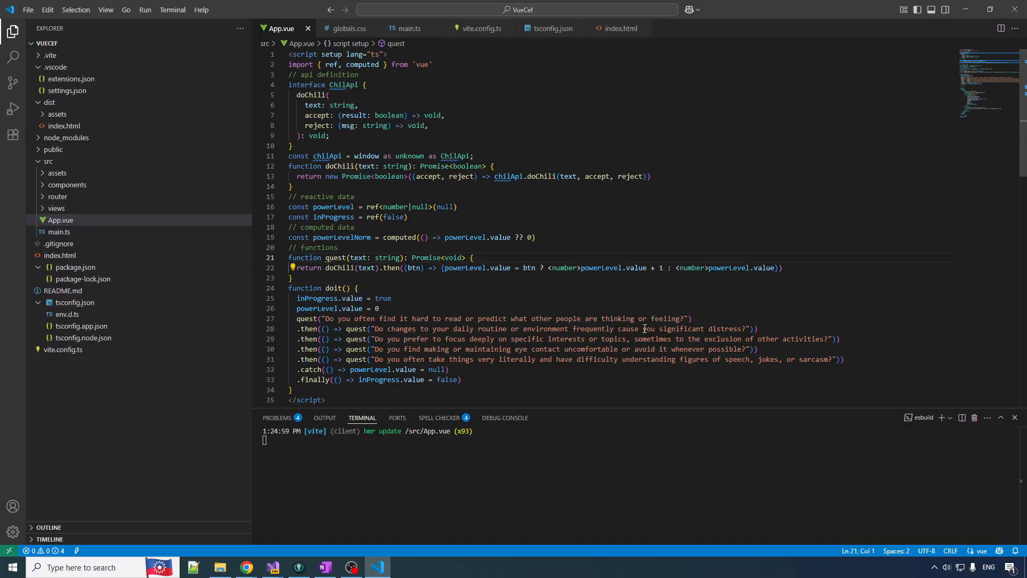
type("async")
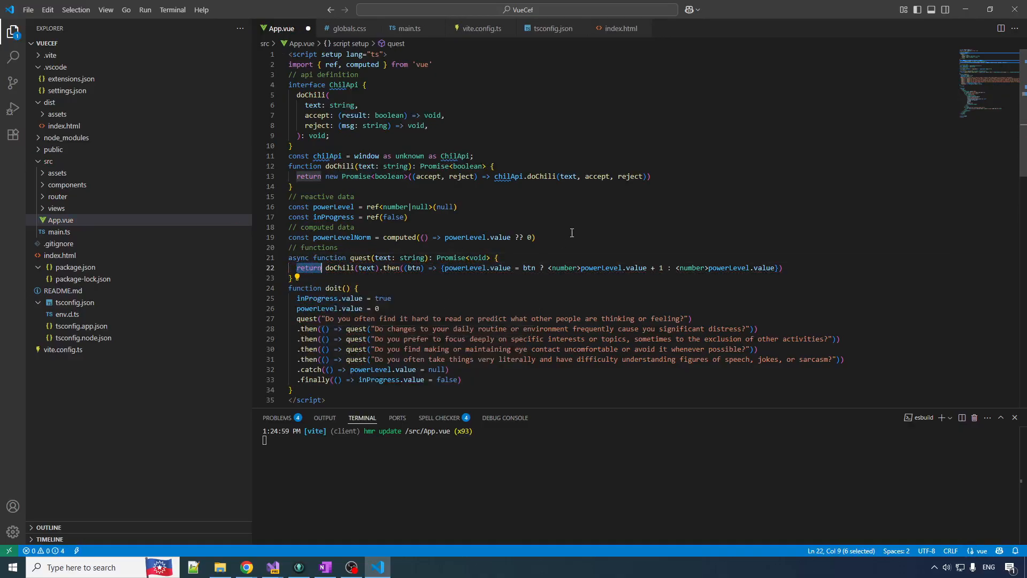
type("if")
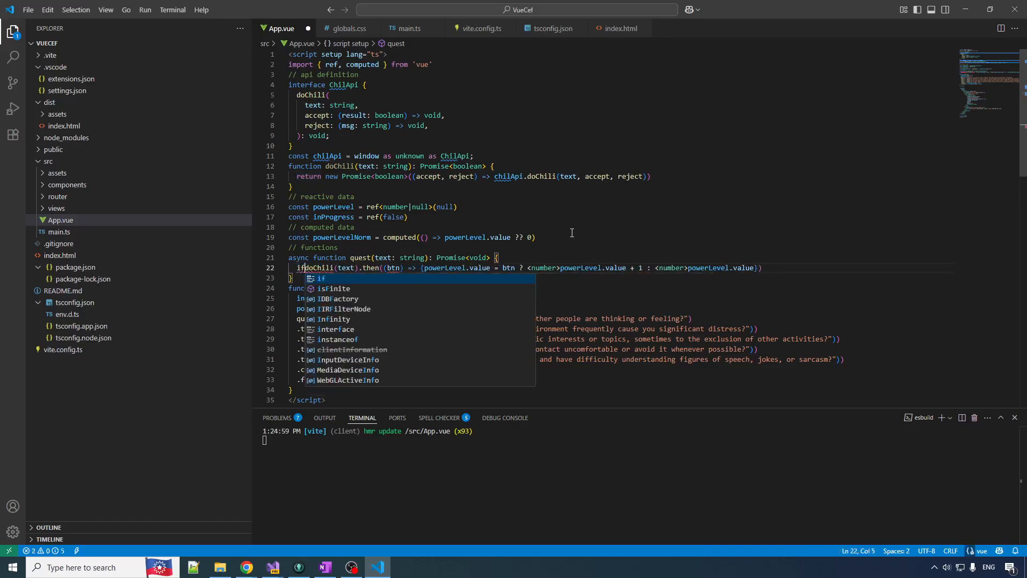
type("await")
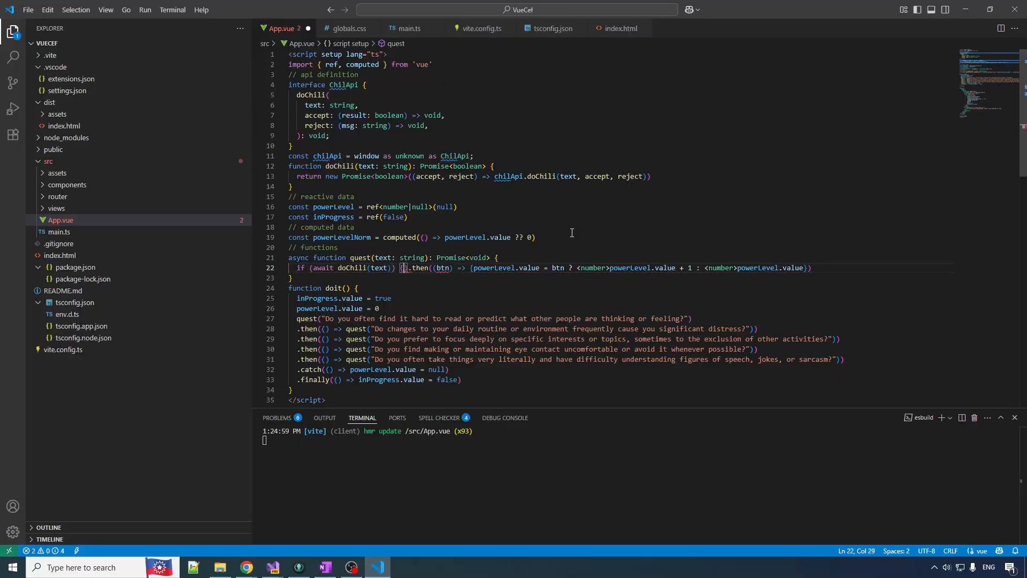
key("Enter")
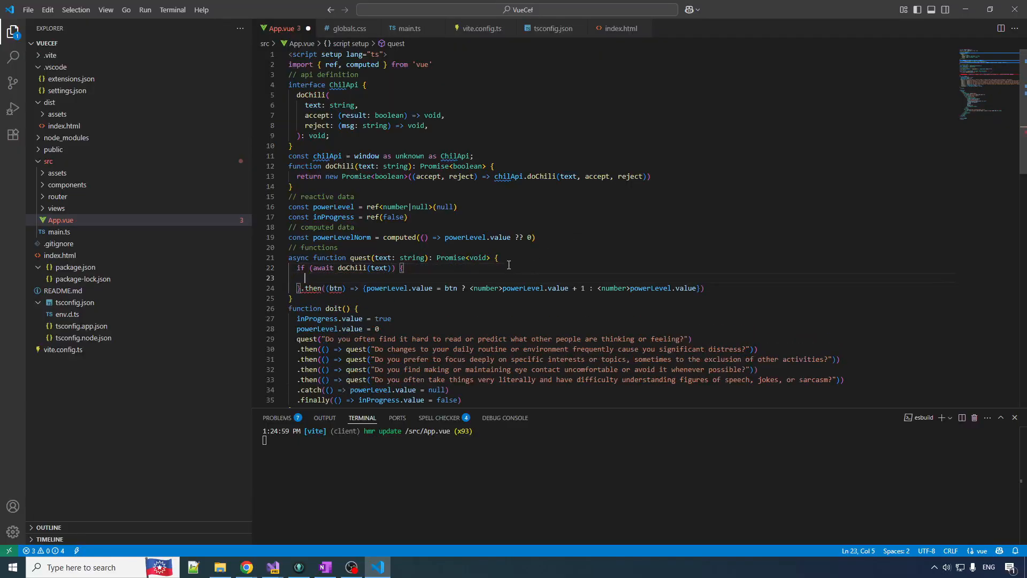
left_click_drag(313, 267, 391, 267)
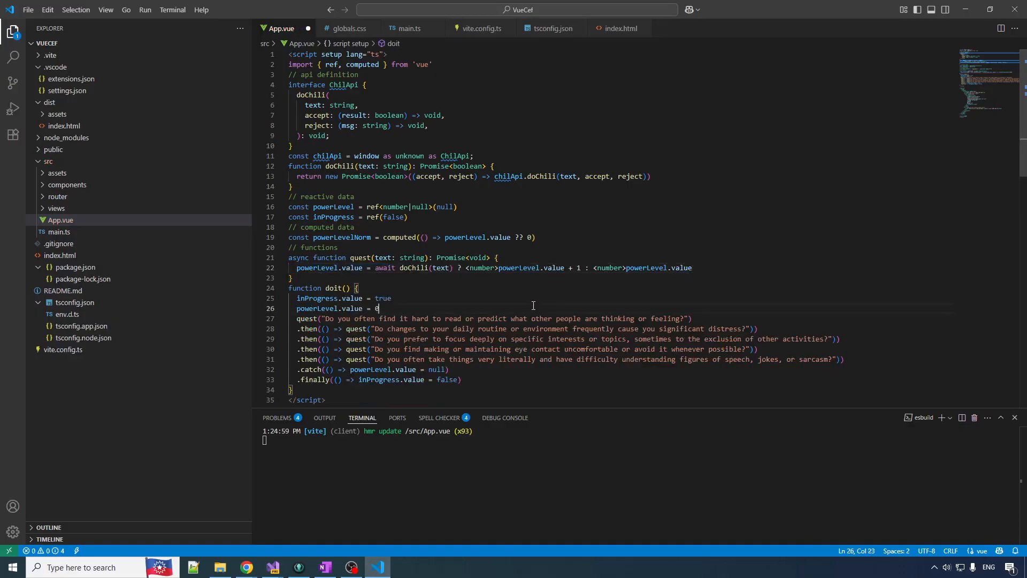
left_click_drag(376, 267, 445, 267)
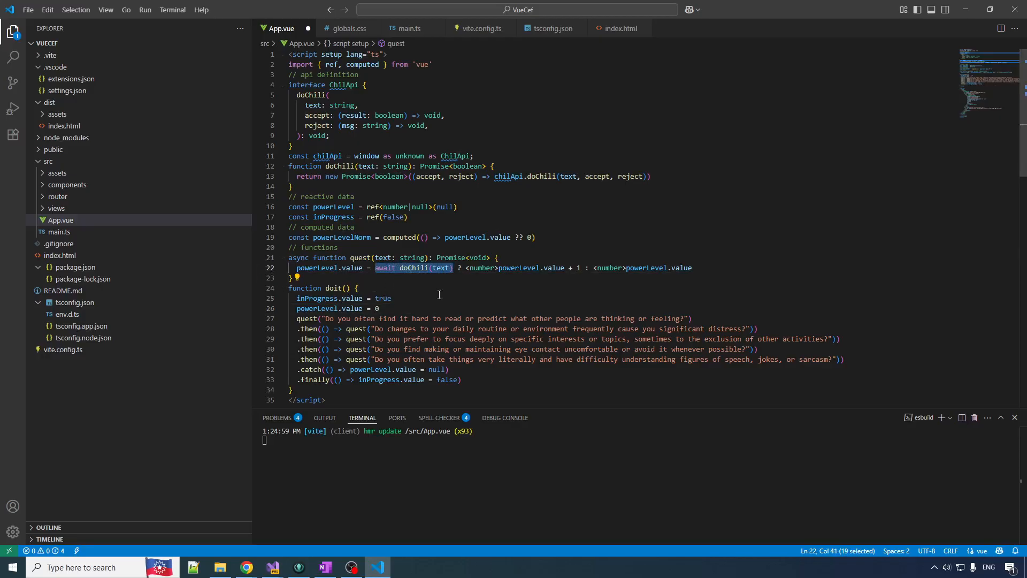
mouse_move(322, 270)
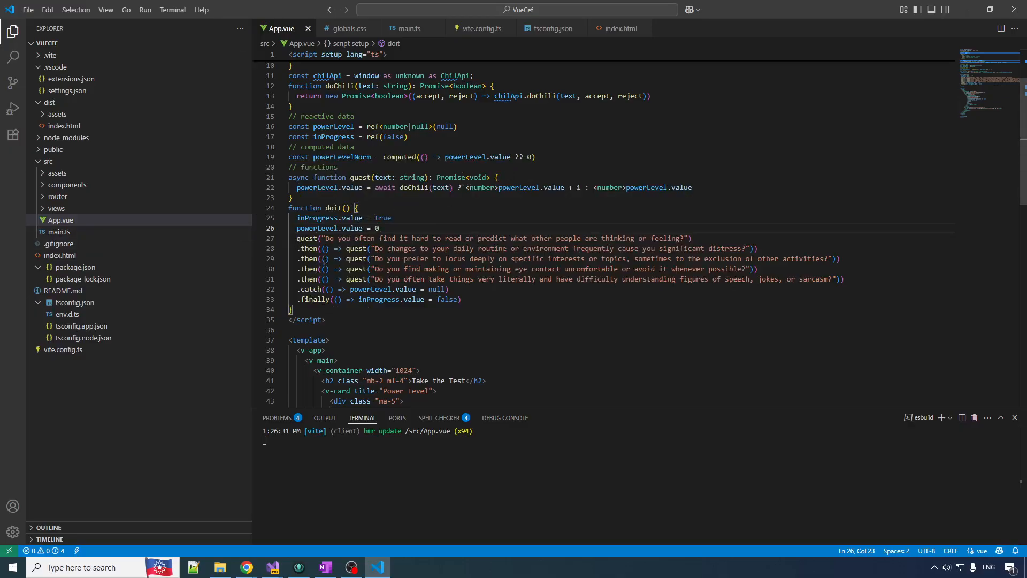
Make doit async and replace the .then/.catch/.finally chain with awaited quest calls in a try block.
type("async")
type("}")
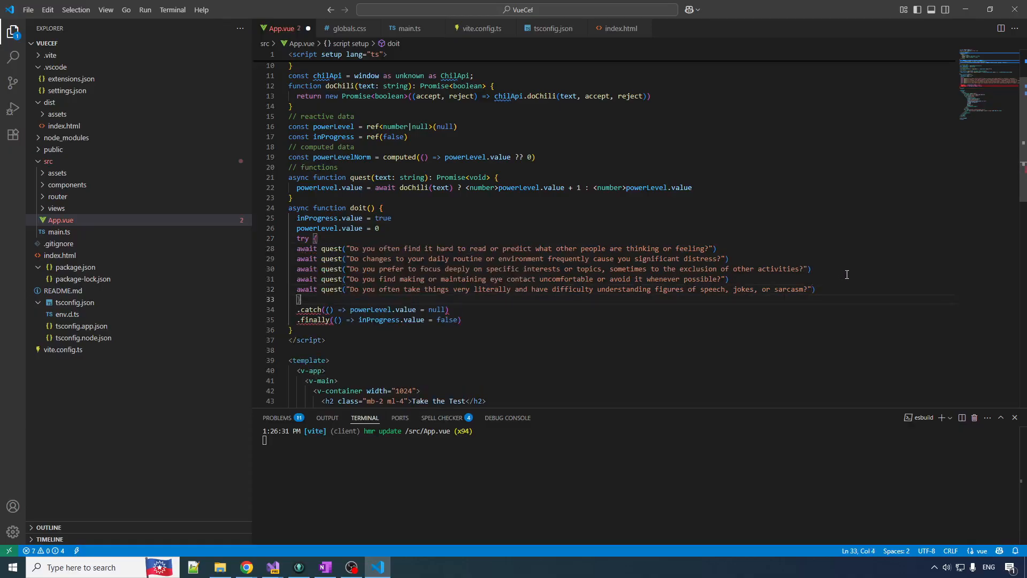
left_click_drag(298, 248, 816, 289)
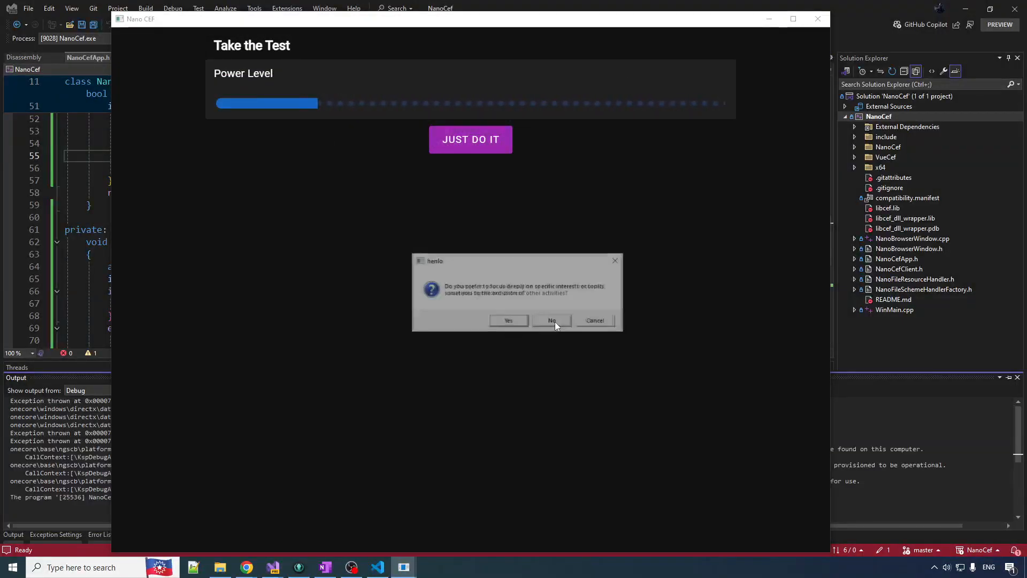
Answer No, Cancel and Yes in the power-level quiz dialogs to watch the bar advance and reset.
left_click(552, 319)
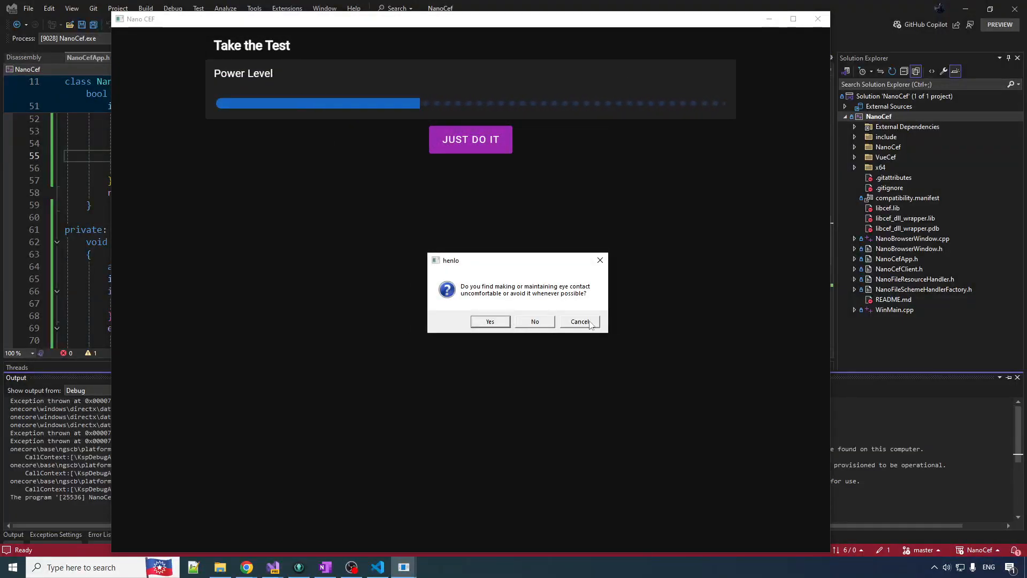
left_click(489, 321)
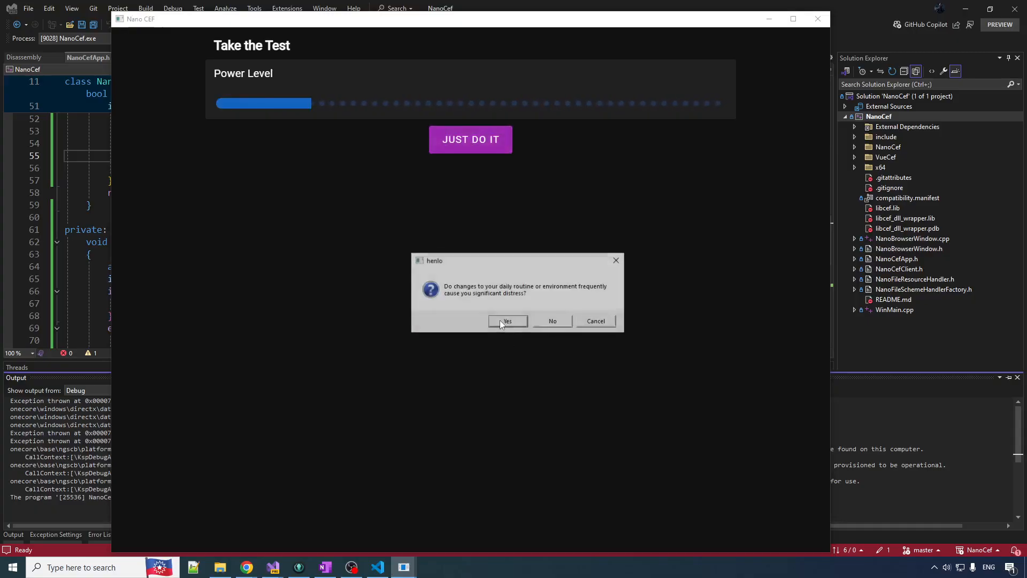
left_click(507, 320)
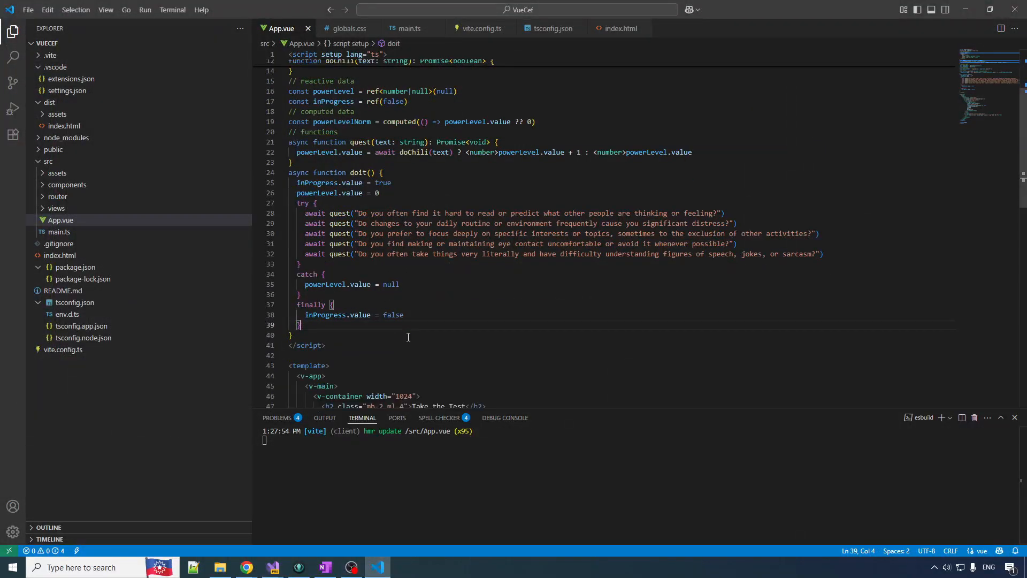
scroll("up", 3)
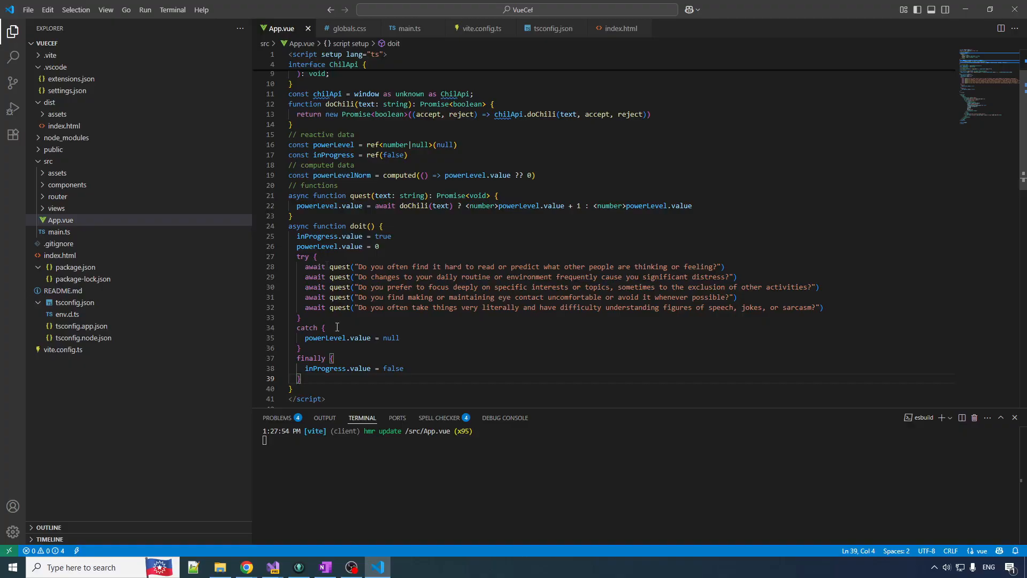